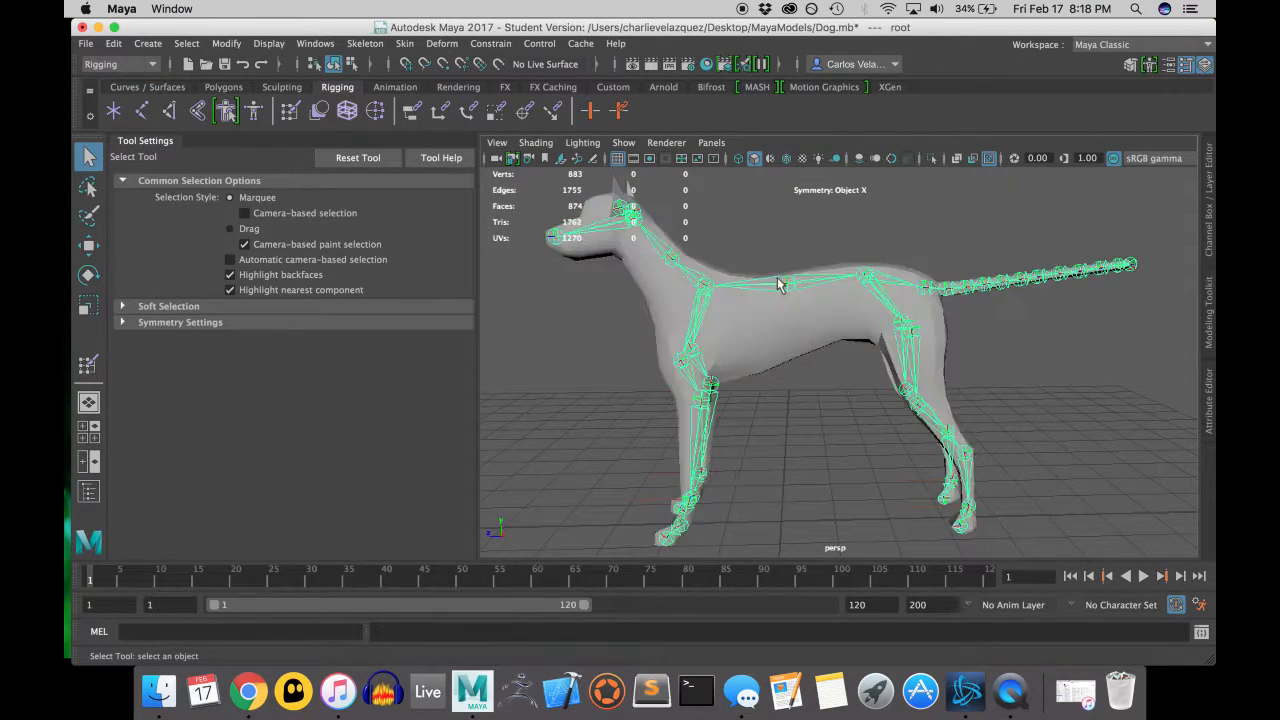
- Bind the dog mesh to the root joint using Joint hierarchy and Geodesic Voxel
{"action": "left_click", "coordinate": [404, 43]}
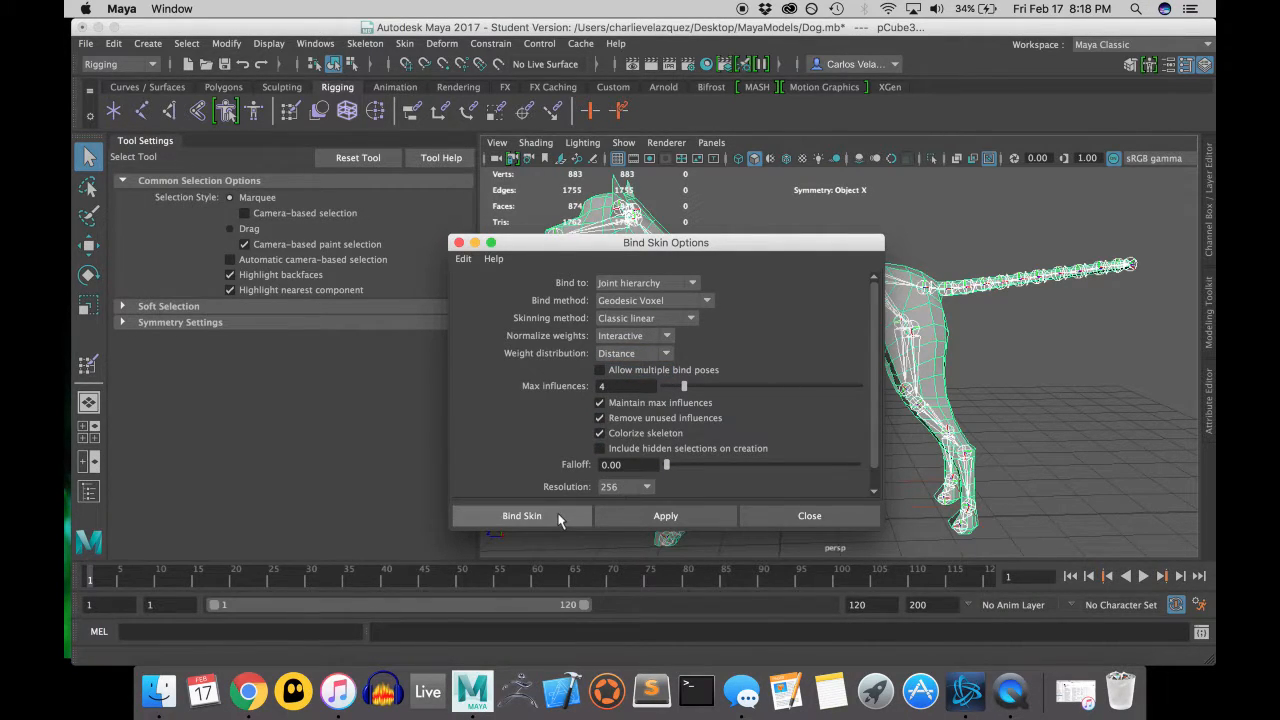
{"action": "left_click", "coordinate": [521, 515]}
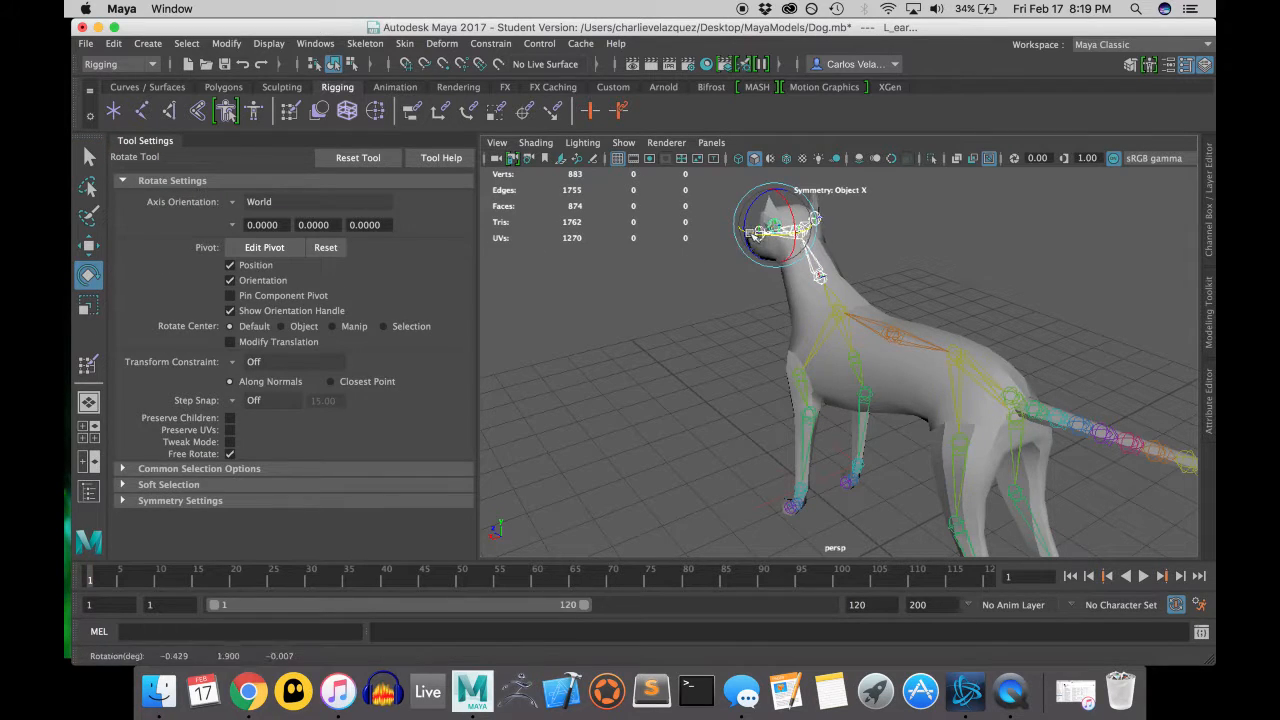
- Test deformation by rotating the head joint several times and pulling the front leg's ikHandle1
{"action": "left_click_drag", "start_coordinate": [790, 200], "coordinate": [775, 235]}
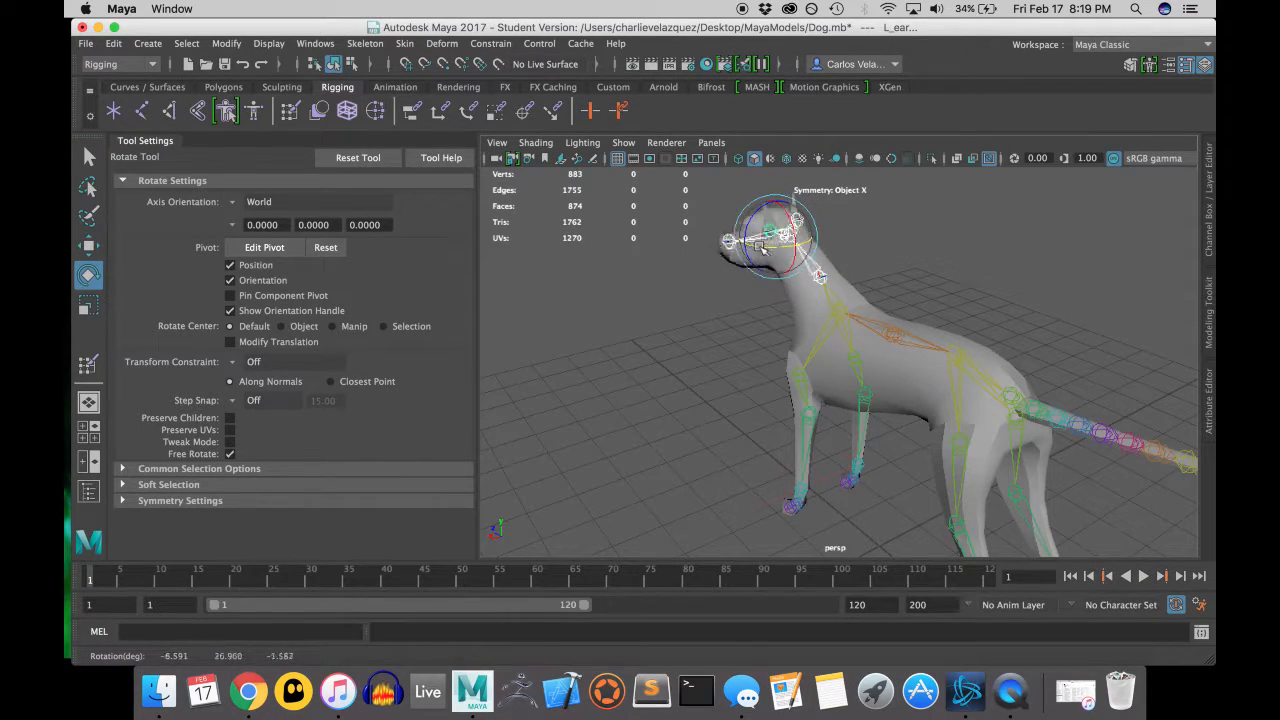
{"action": "left_click_drag", "start_coordinate": [790, 240], "coordinate": [780, 220]}
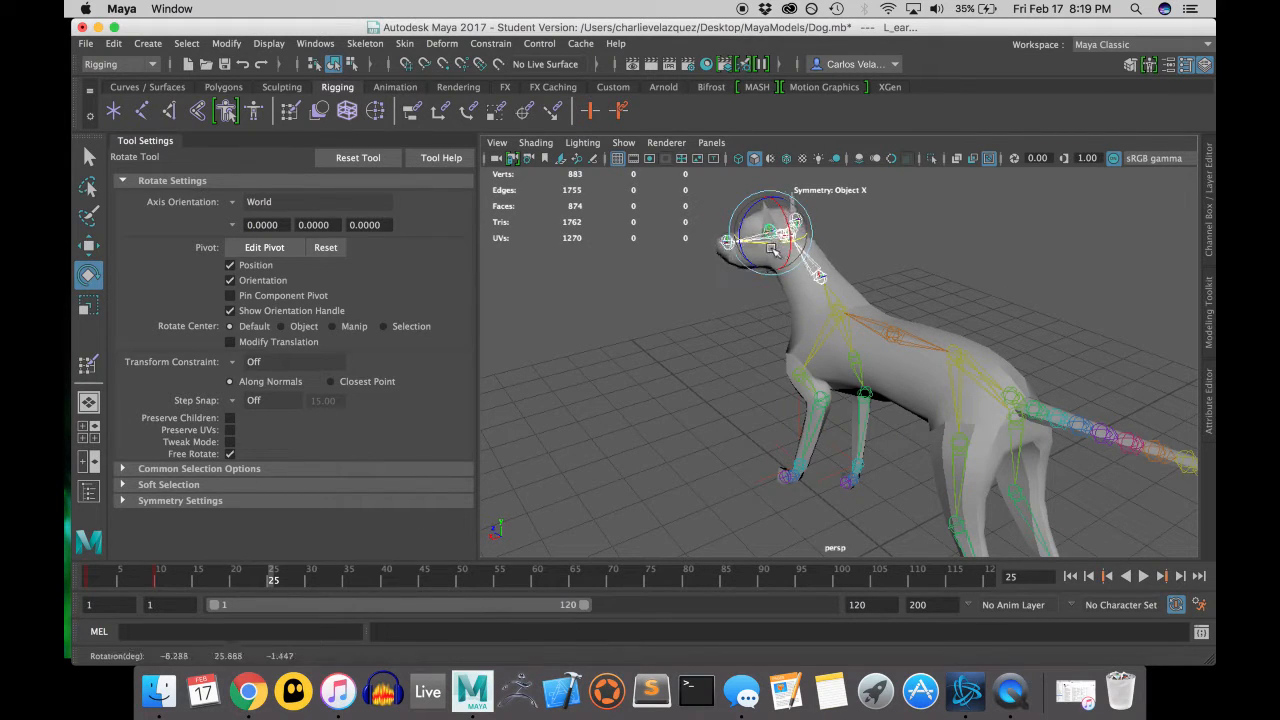
{"action": "left_click_drag", "start_coordinate": [775, 250], "coordinate": [810, 225]}
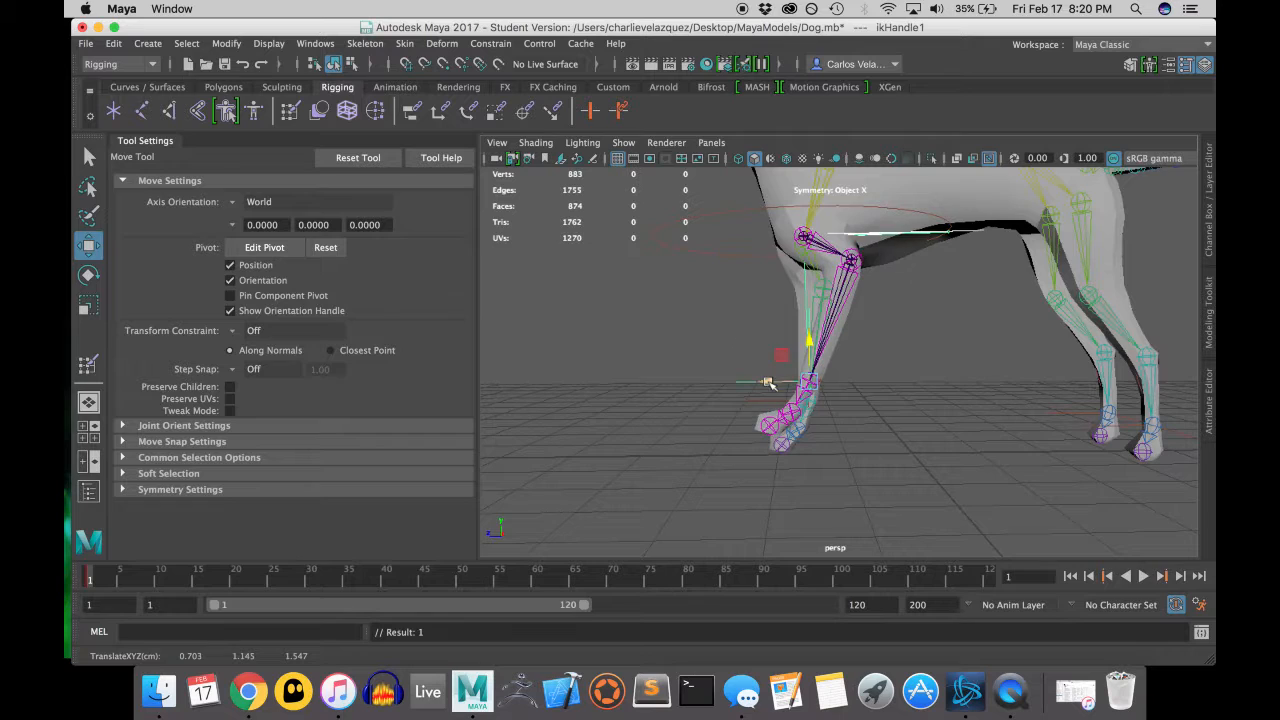
{"action": "left_click_drag", "start_coordinate": [770, 385], "coordinate": [700, 400]}
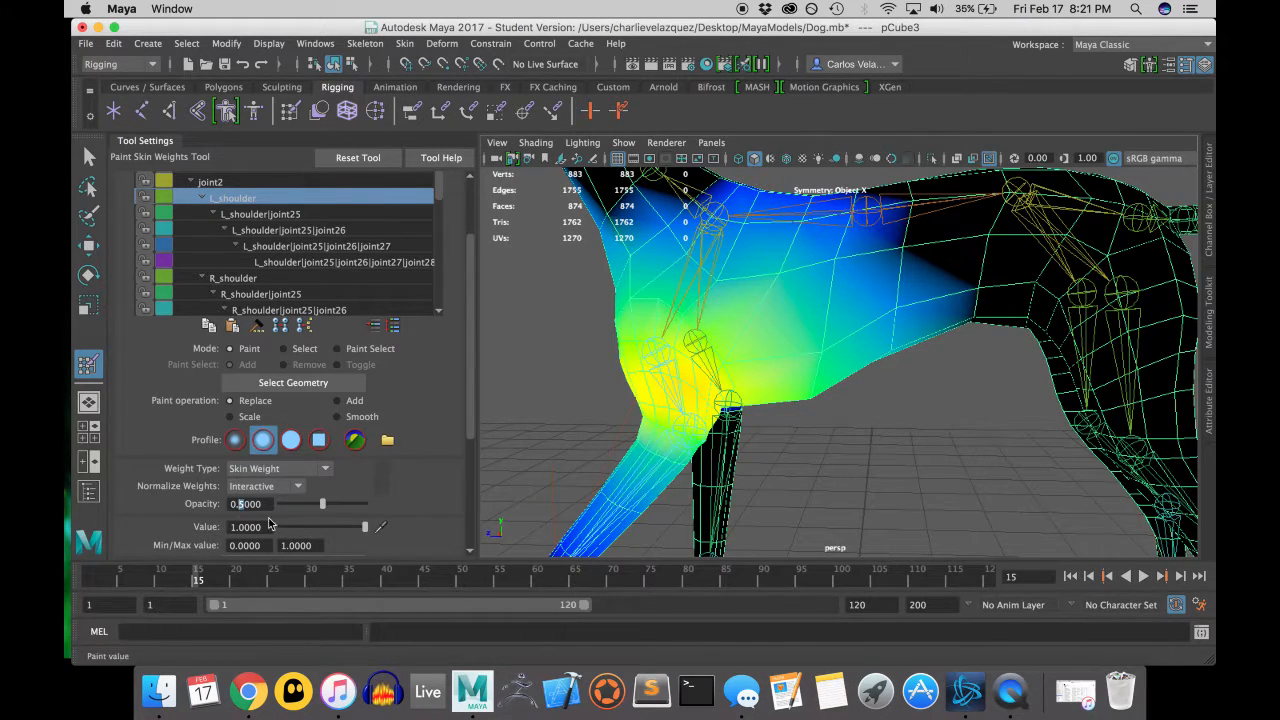
- Raise brush opacity to 1, paint the belly, then undo that stroke
{"action": "left_click_drag", "start_coordinate": [322, 504], "coordinate": [281, 504]}
{"action": "type", "text": "1.0000"}
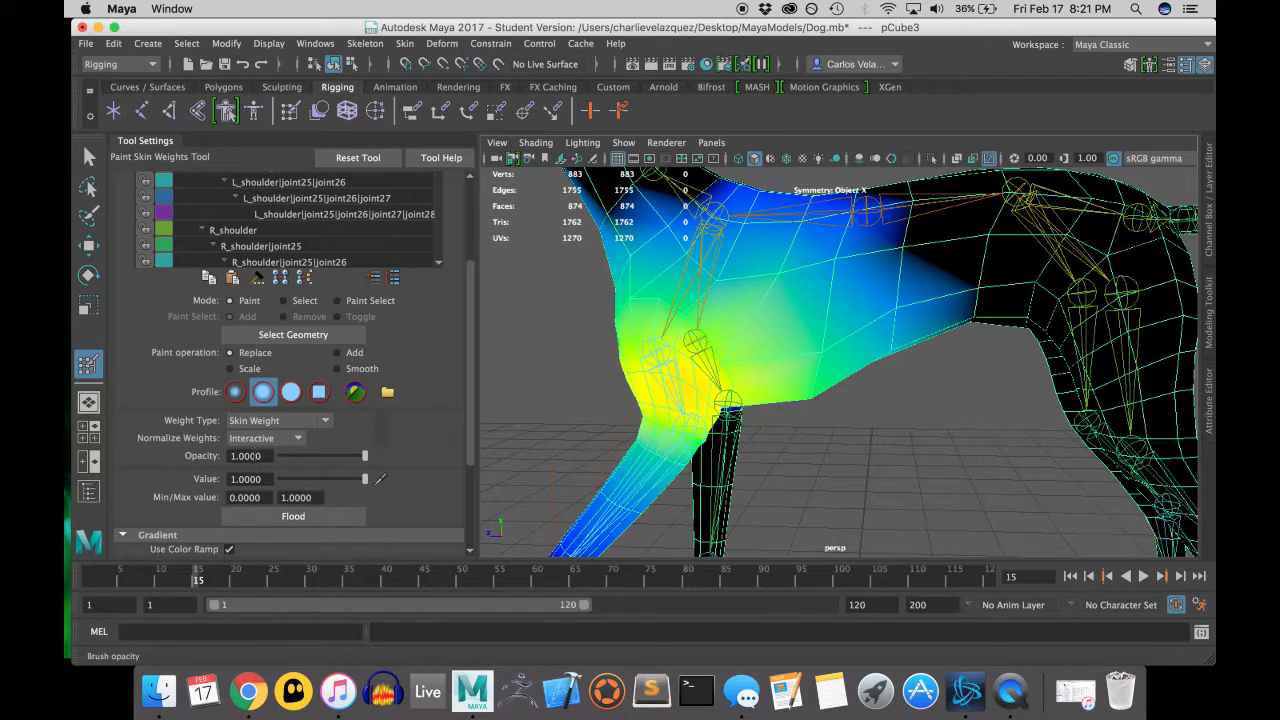
{"action": "left_click", "coordinate": [852, 333]}
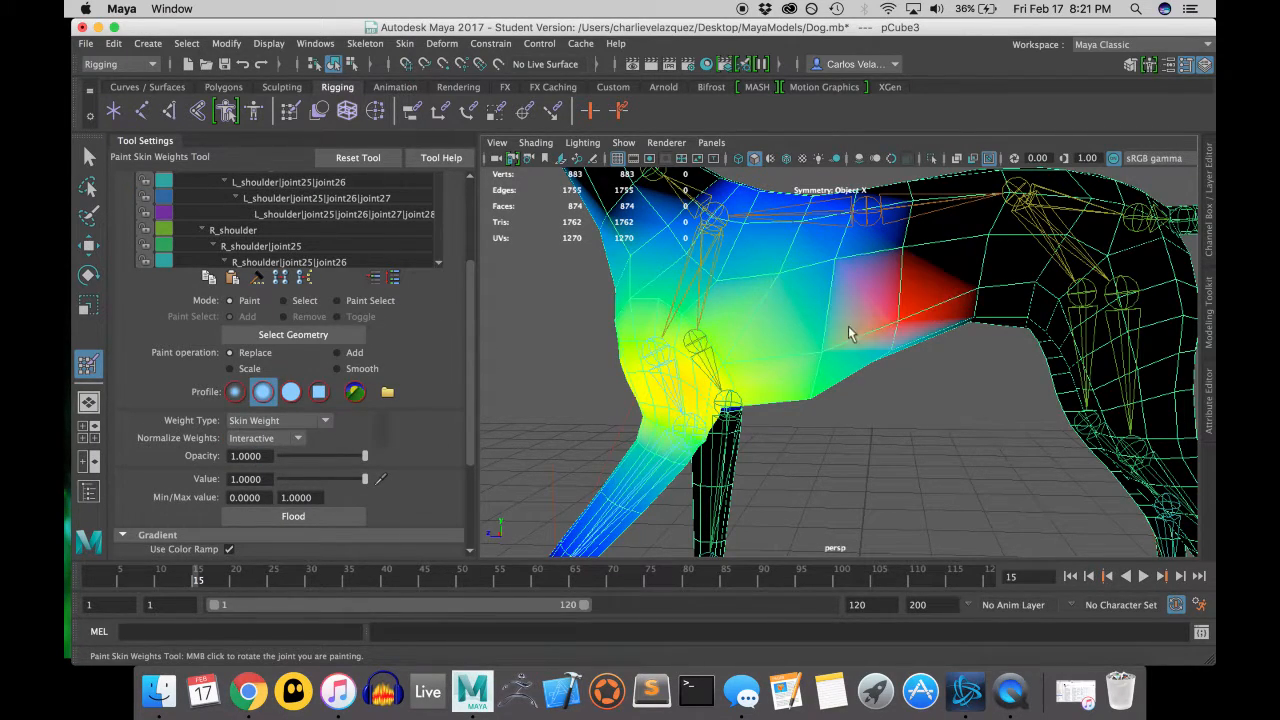
{"action": "left_click", "coordinate": [850, 330]}
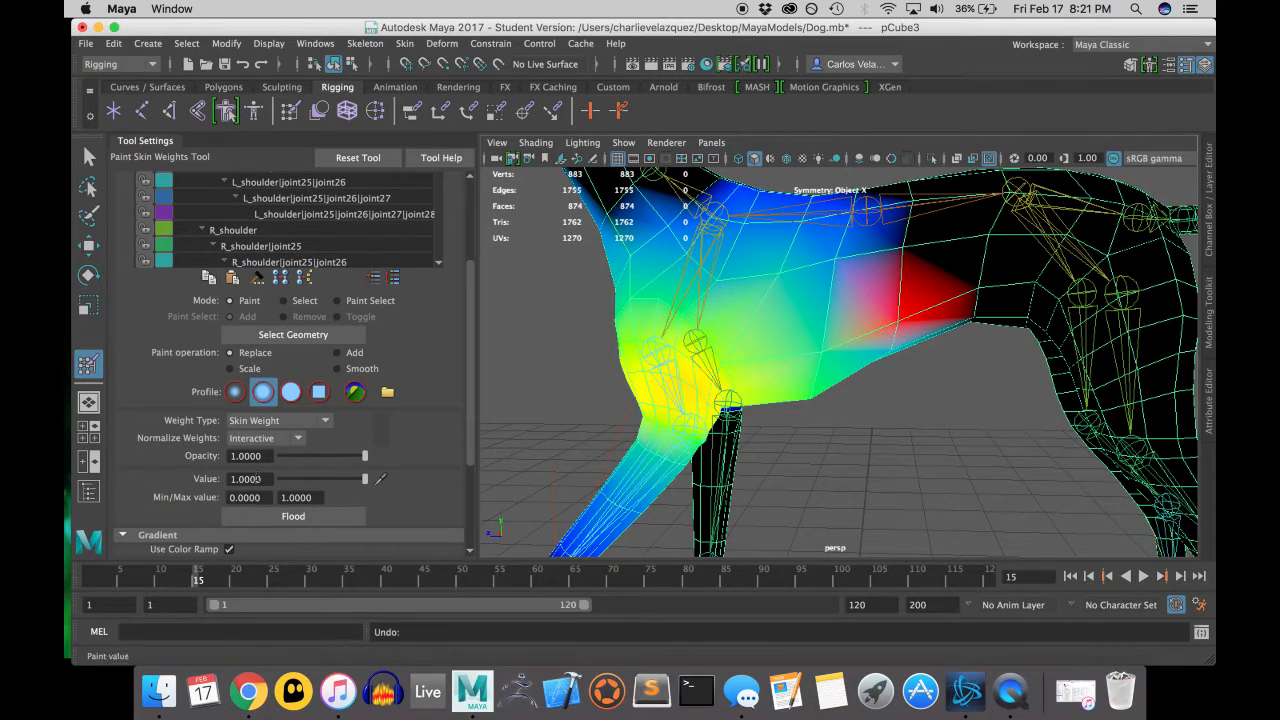
- Paint Value 0 over the chest and upper back to remove shoulder weight
{"action": "left_click", "coordinate": [900, 262]}
{"action": "type", "text": "0.0000"}
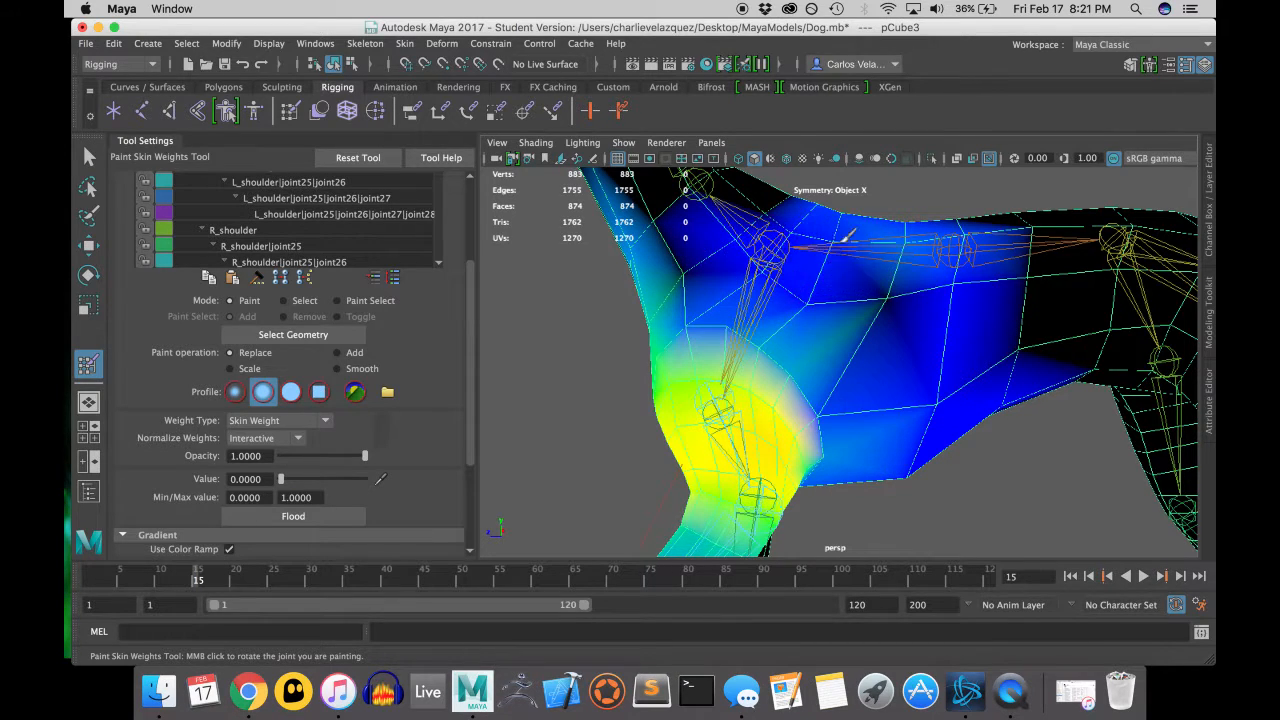
{"action": "left_click", "coordinate": [752, 345]}
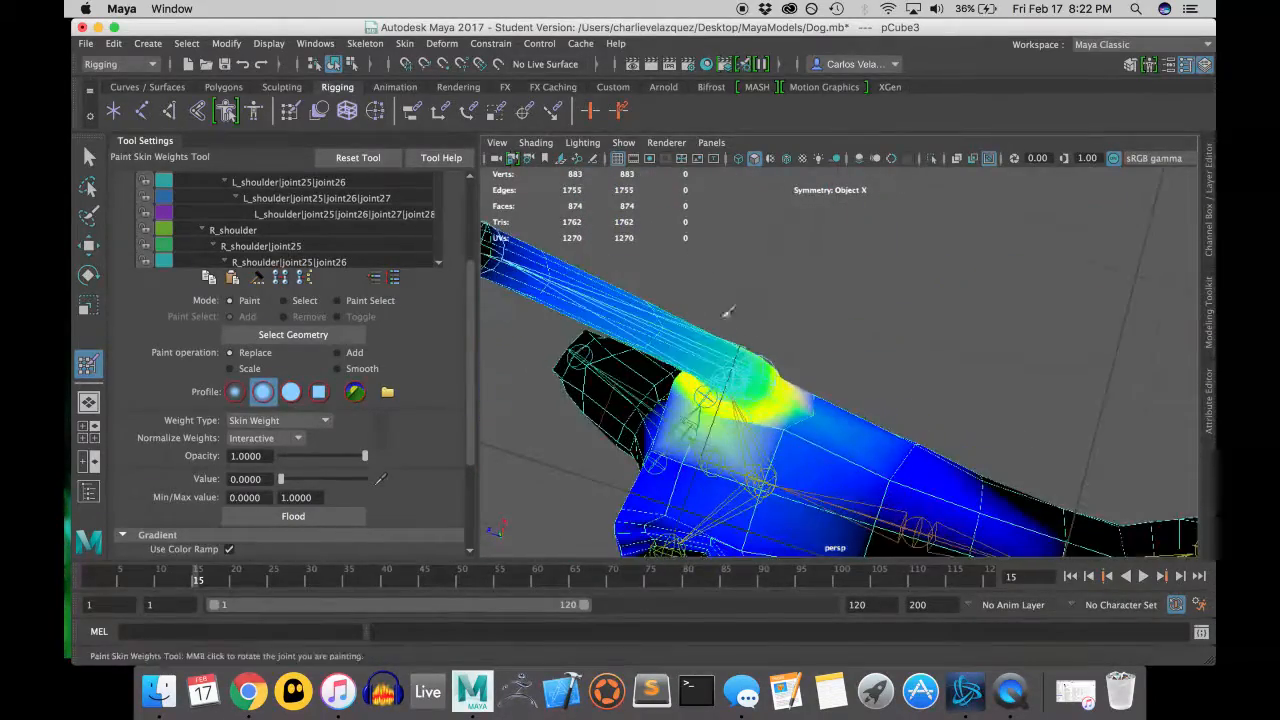
{"action": "left_click", "coordinate": [338, 369]}
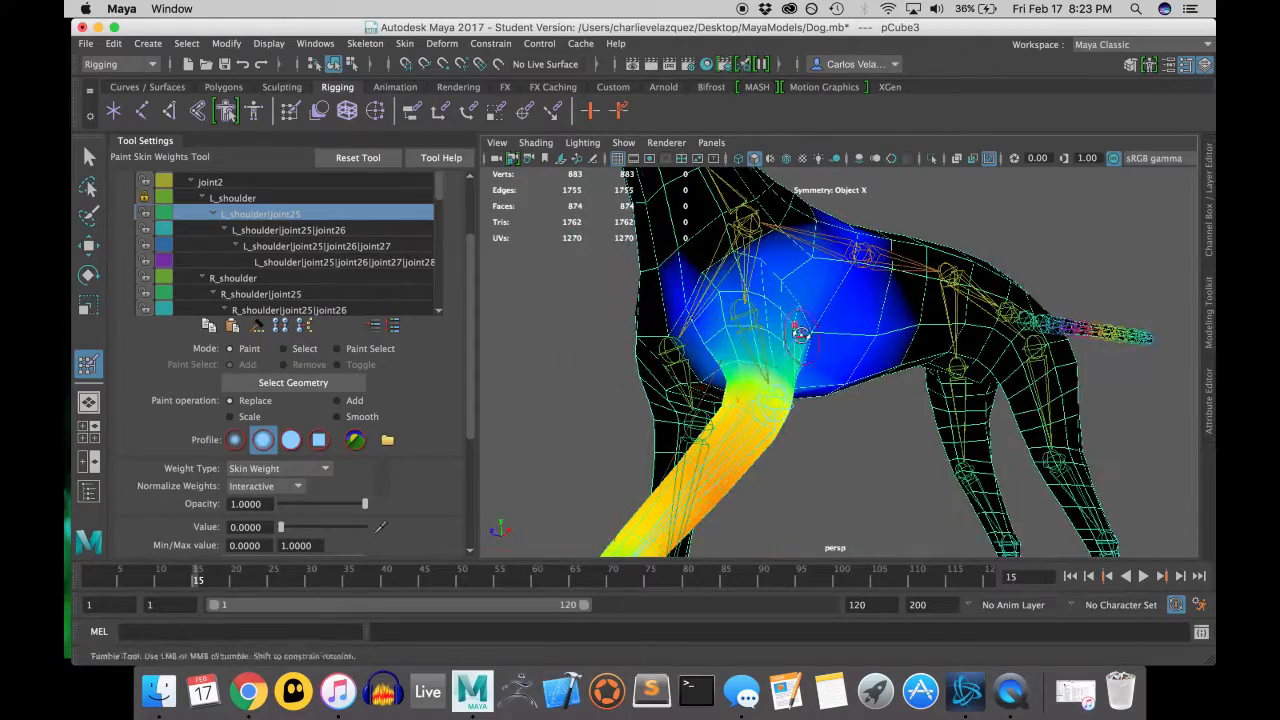
- Orbit around the dog's chest and select the dog mesh geometry
{"action": "left_click_drag", "start_coordinate": [800, 340], "coordinate": [667, 383]}
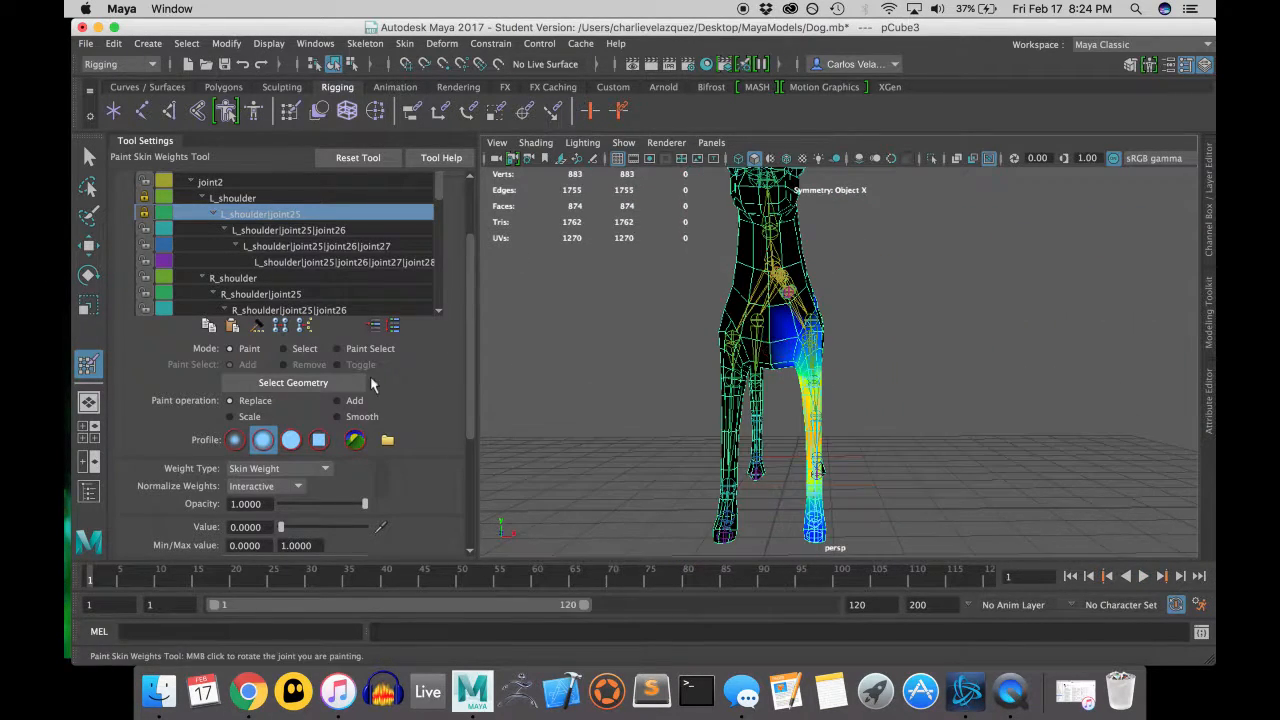
{"action": "left_click", "coordinate": [233, 197]}
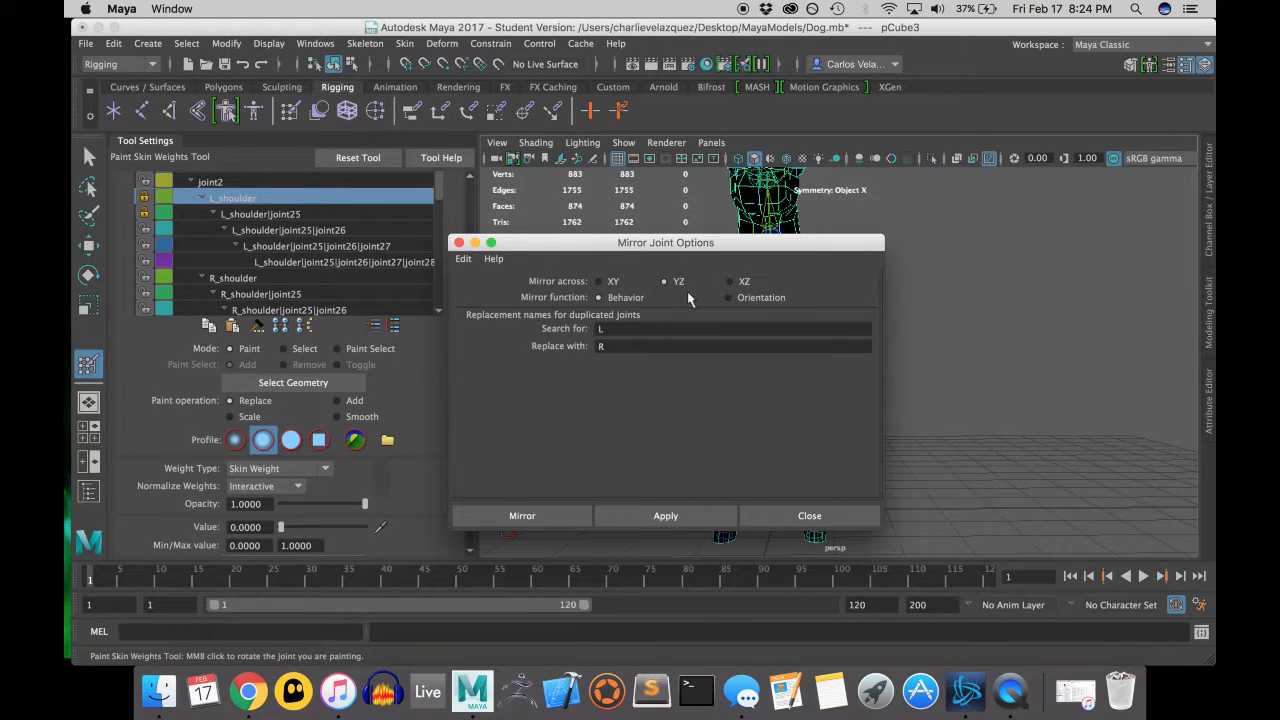
- Mirror the shoulder skin weights across the YZ plane and clear the selection
{"action": "left_click", "coordinate": [809, 515]}
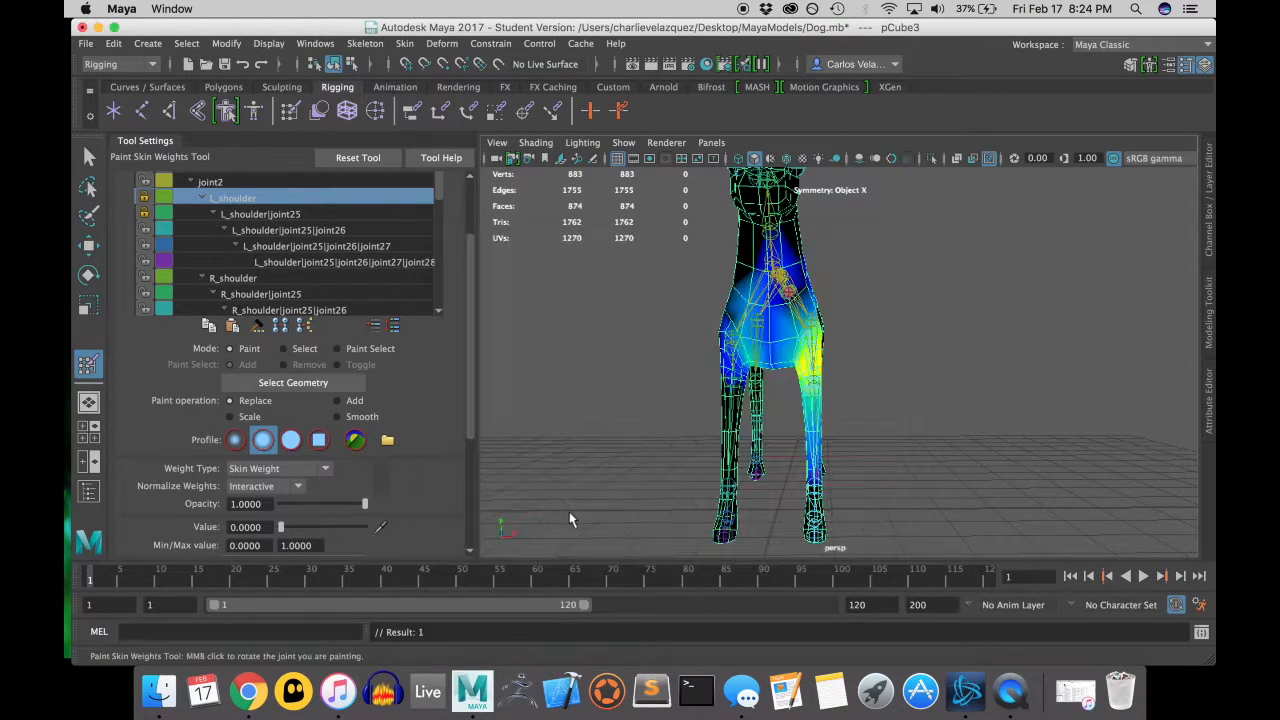
{"action": "left_click", "coordinate": [233, 278]}
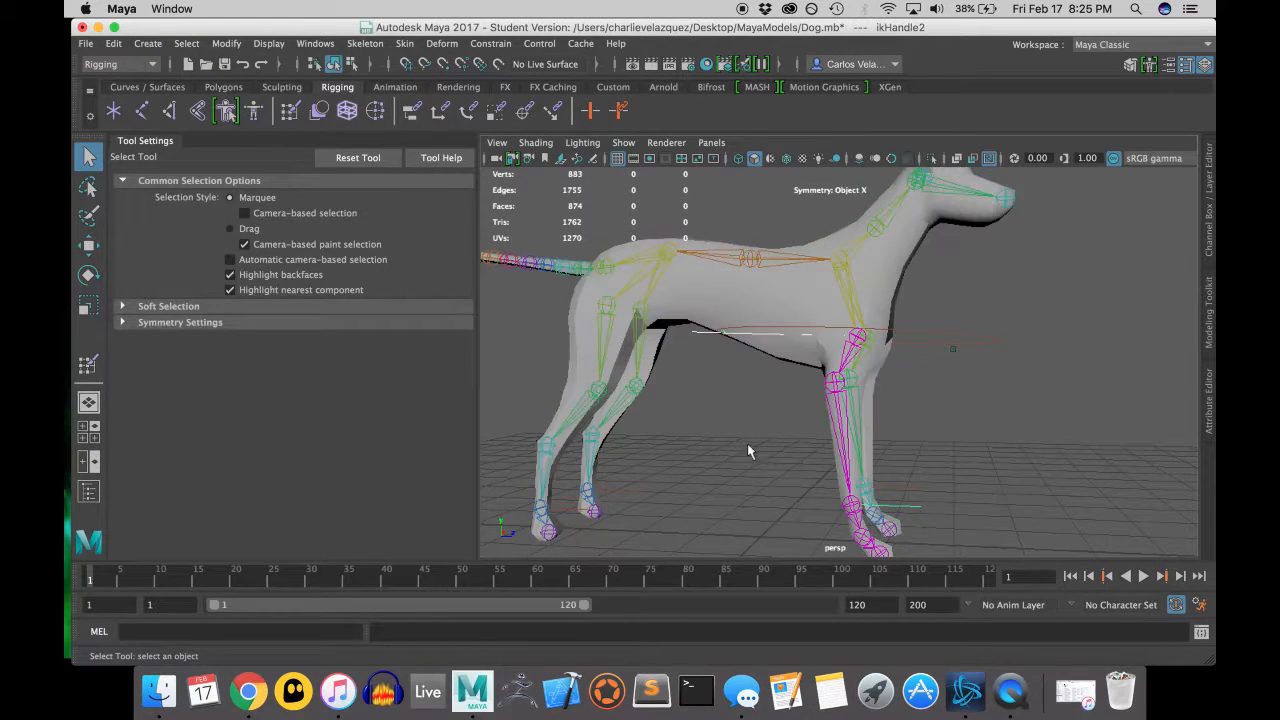
- Move ikHandle2 to test the front leg bend, then orbit to a front view
{"action": "left_click", "coordinate": [87, 246]}
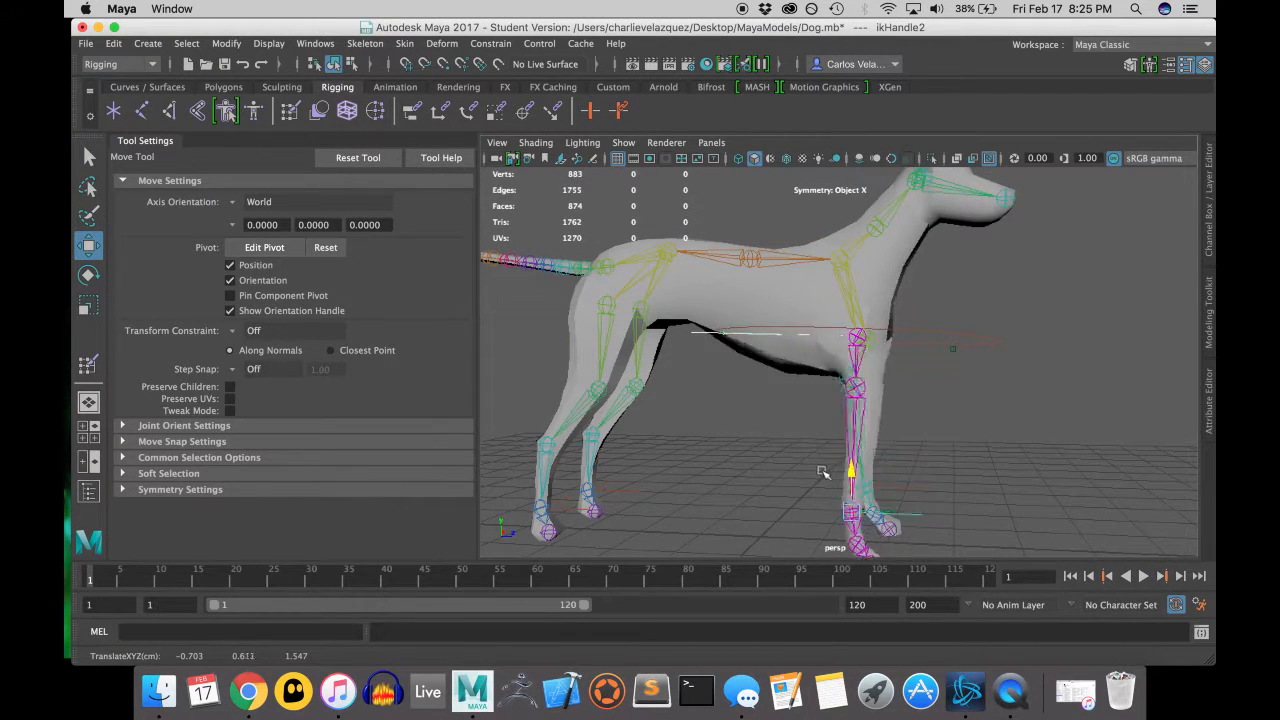
{"action": "left_click_drag", "start_coordinate": [820, 470], "coordinate": [964, 428]}
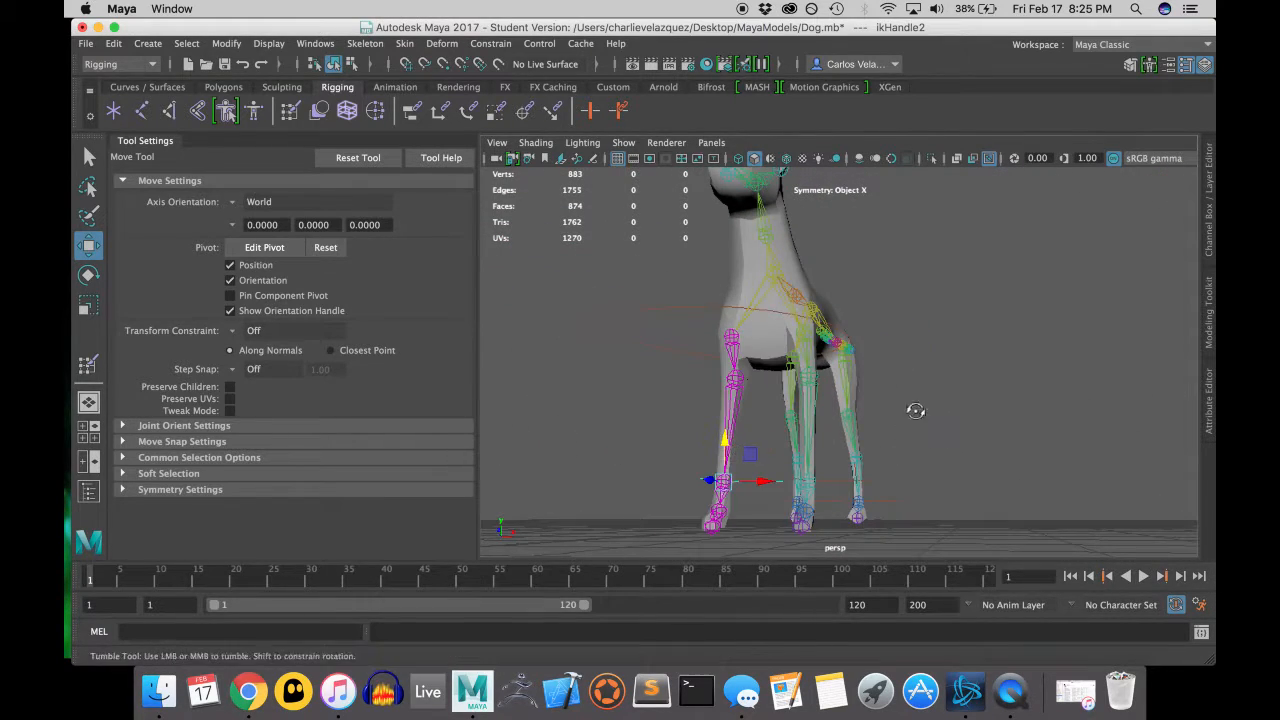
{"action": "left_click_drag", "start_coordinate": [916, 411], "coordinate": [755, 374]}
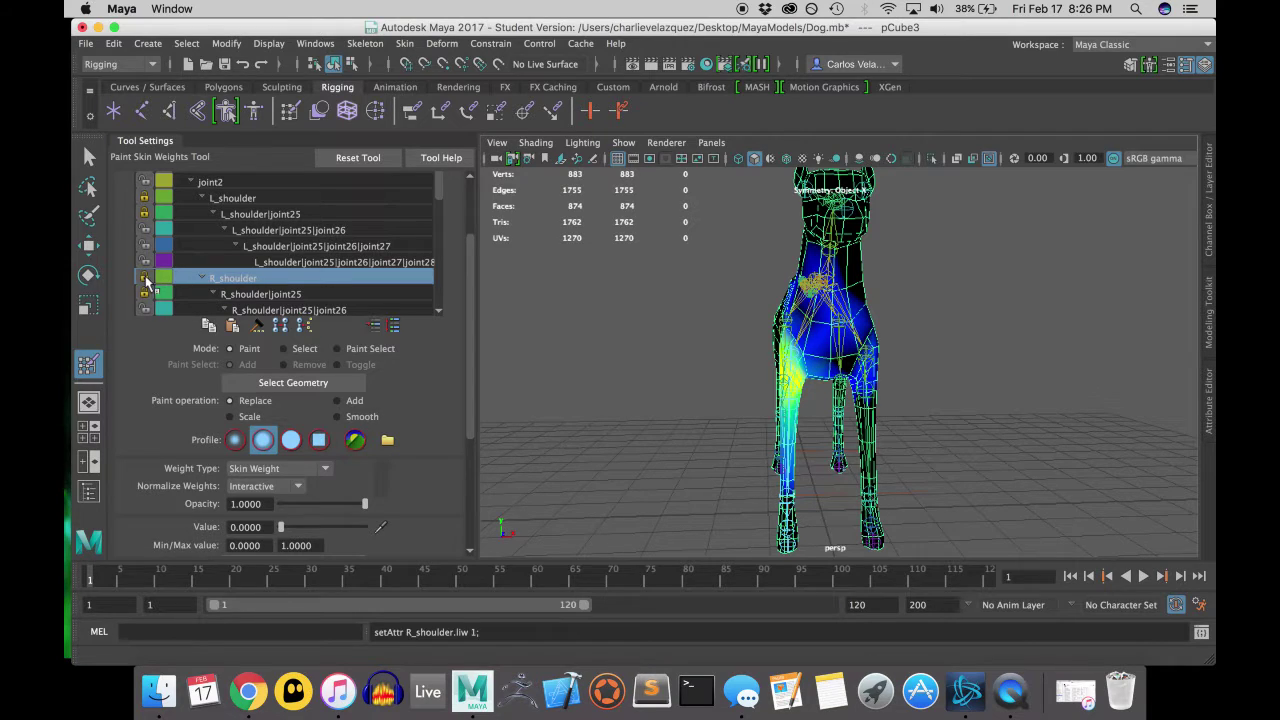
- Lock the R_shoulder influence weights and return to the Select Tool
{"action": "left_click", "coordinate": [88, 157]}
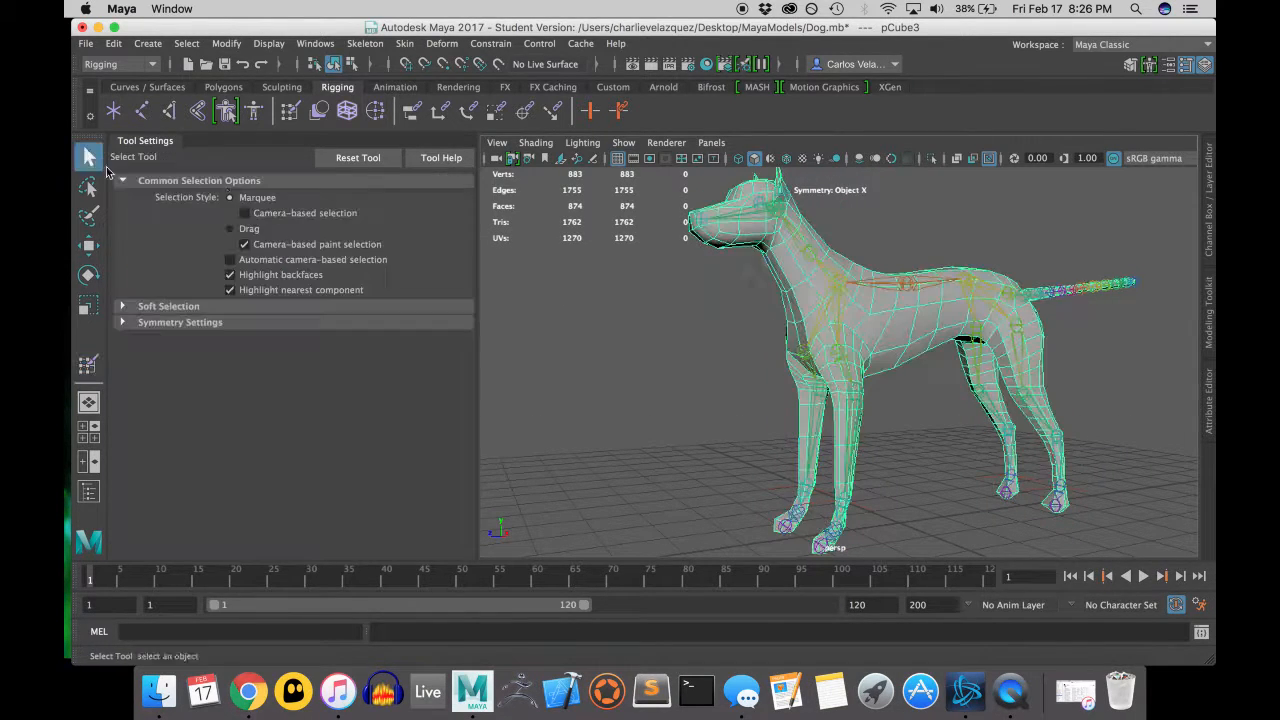
{"action": "left_click", "coordinate": [88, 245]}
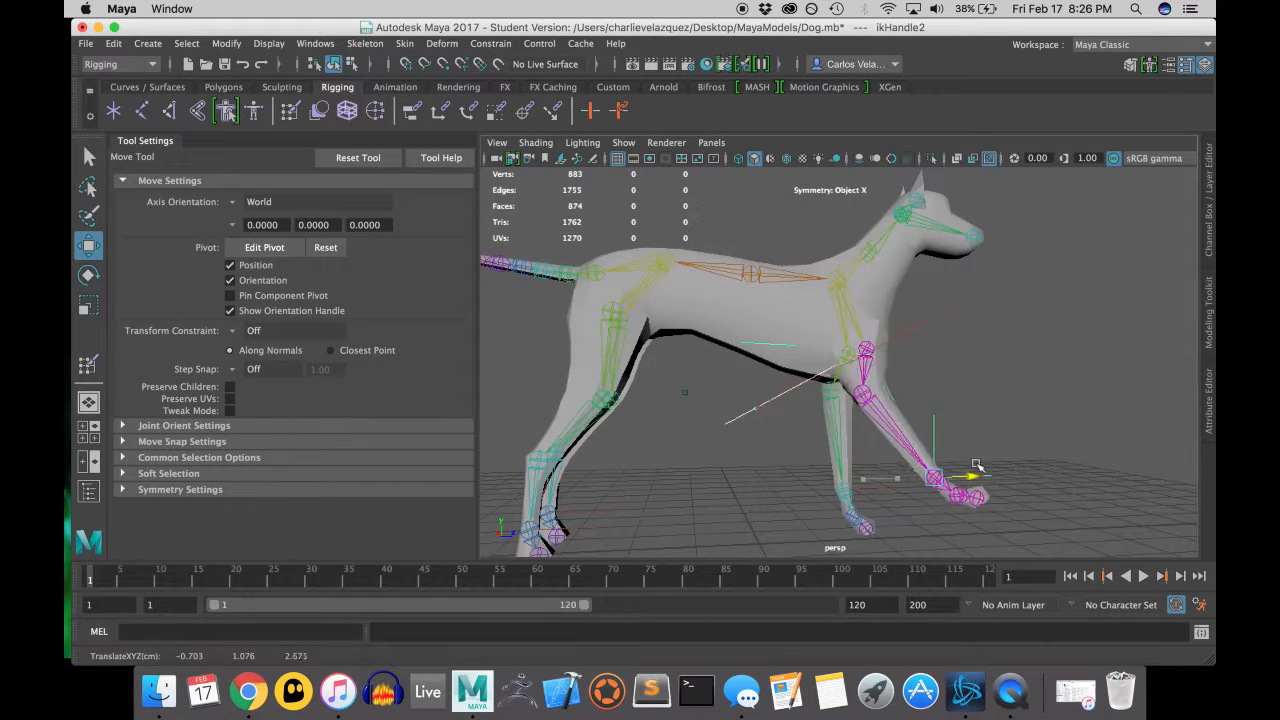
- Stretch the front leg forward into a step, inspect it, and save Dog.mb
{"action": "left_click_drag", "start_coordinate": [975, 465], "coordinate": [677, 457]}
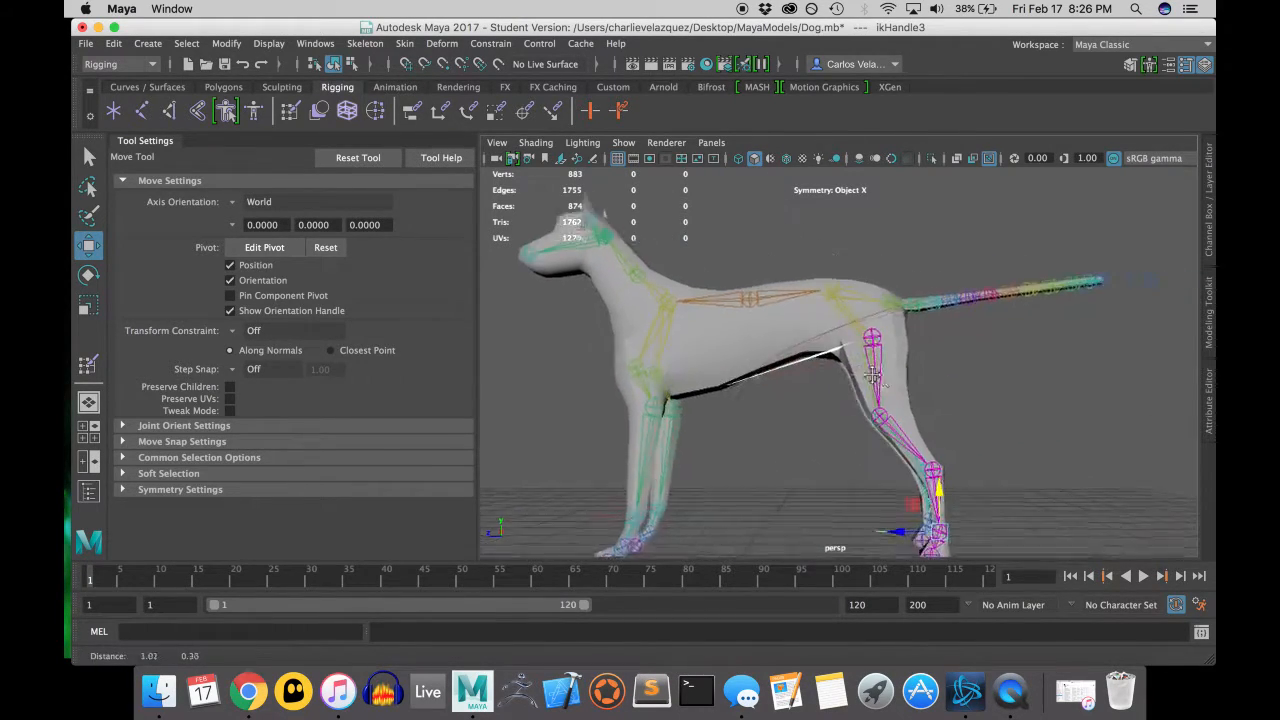
{"action": "left_click_drag", "start_coordinate": [900, 390], "coordinate": [840, 393]}
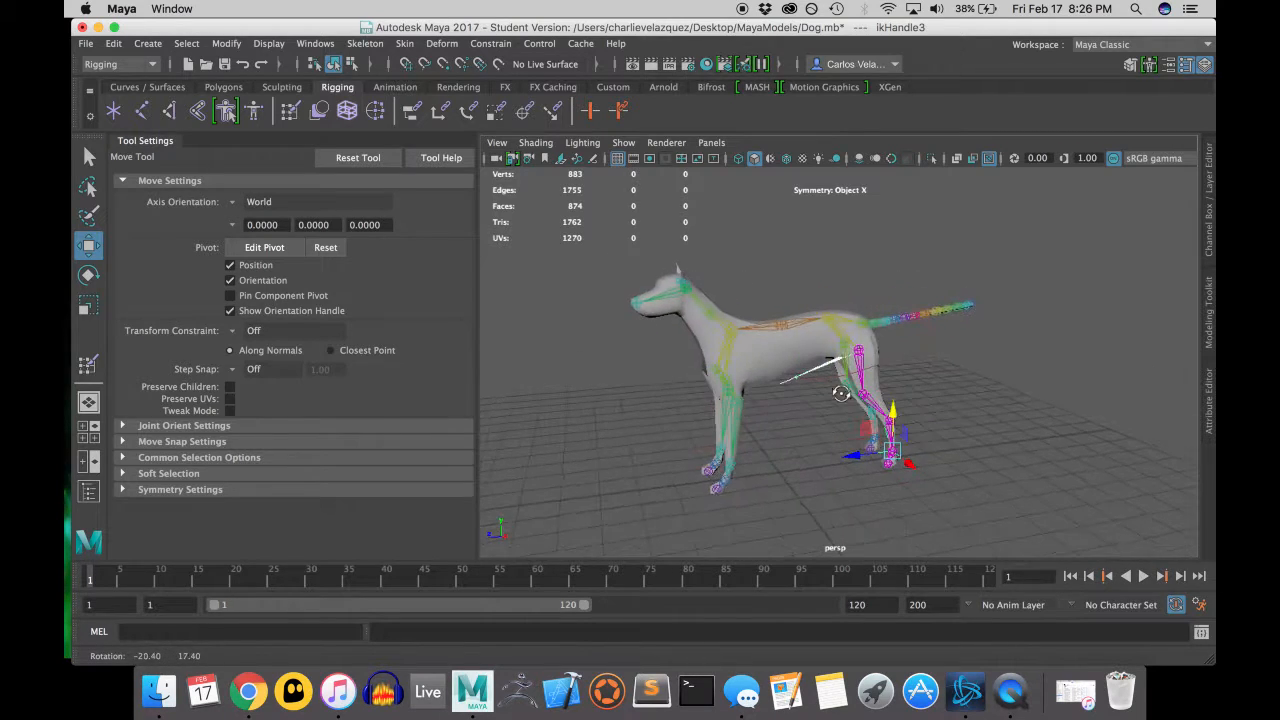
{"action": "left_click", "coordinate": [63, 44]}
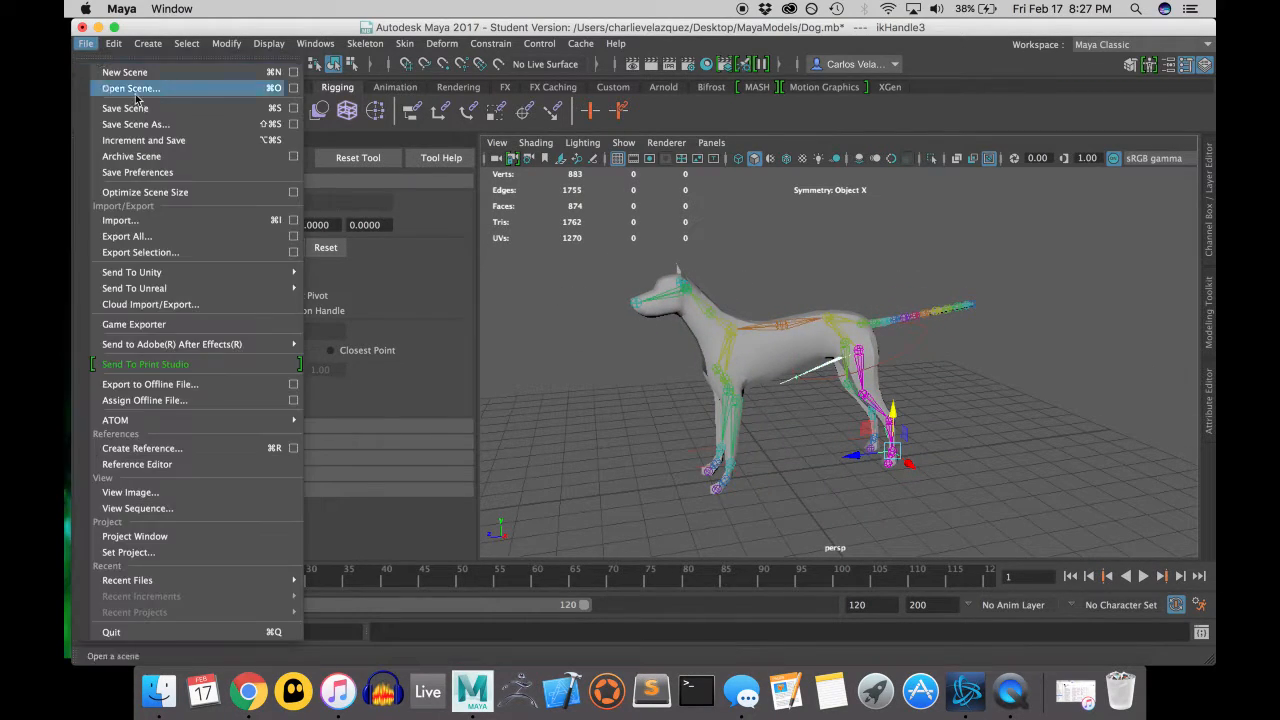
{"action": "left_click", "coordinate": [133, 88]}
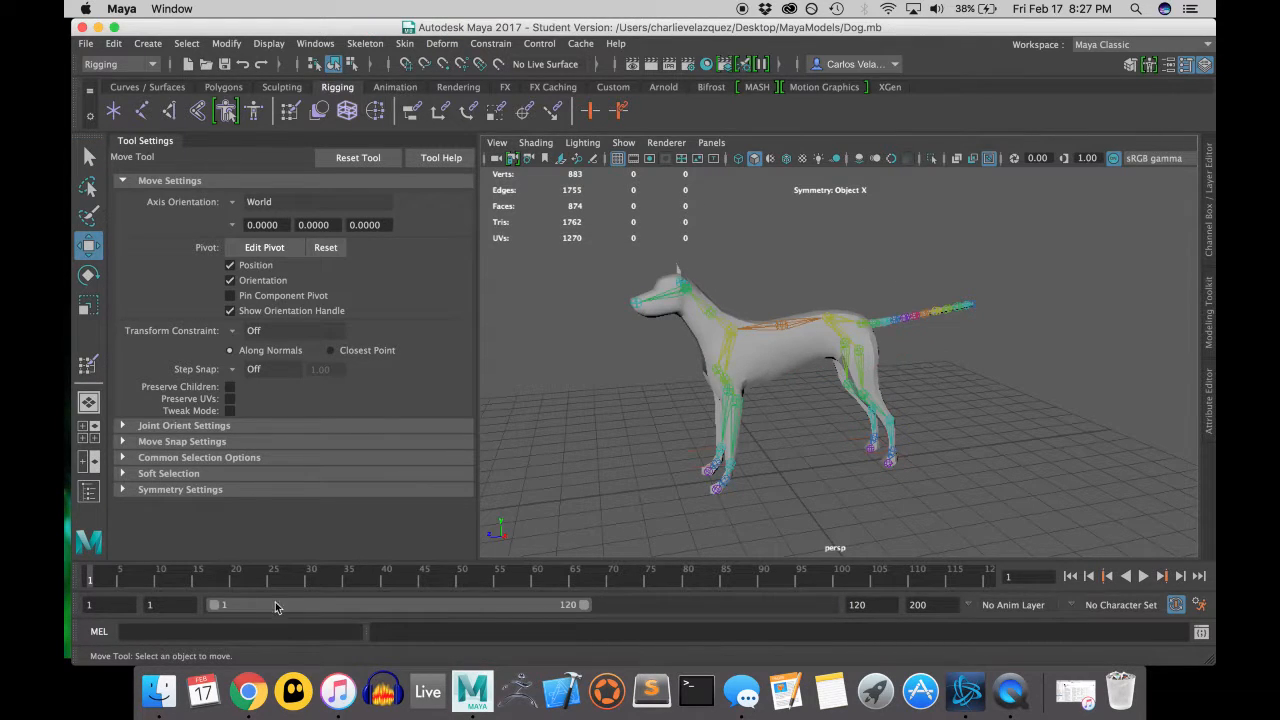
- Key the tail joints curling upward at frames 10 and 25, then scrub to preview
{"action": "left_click", "coordinate": [1144, 576]}
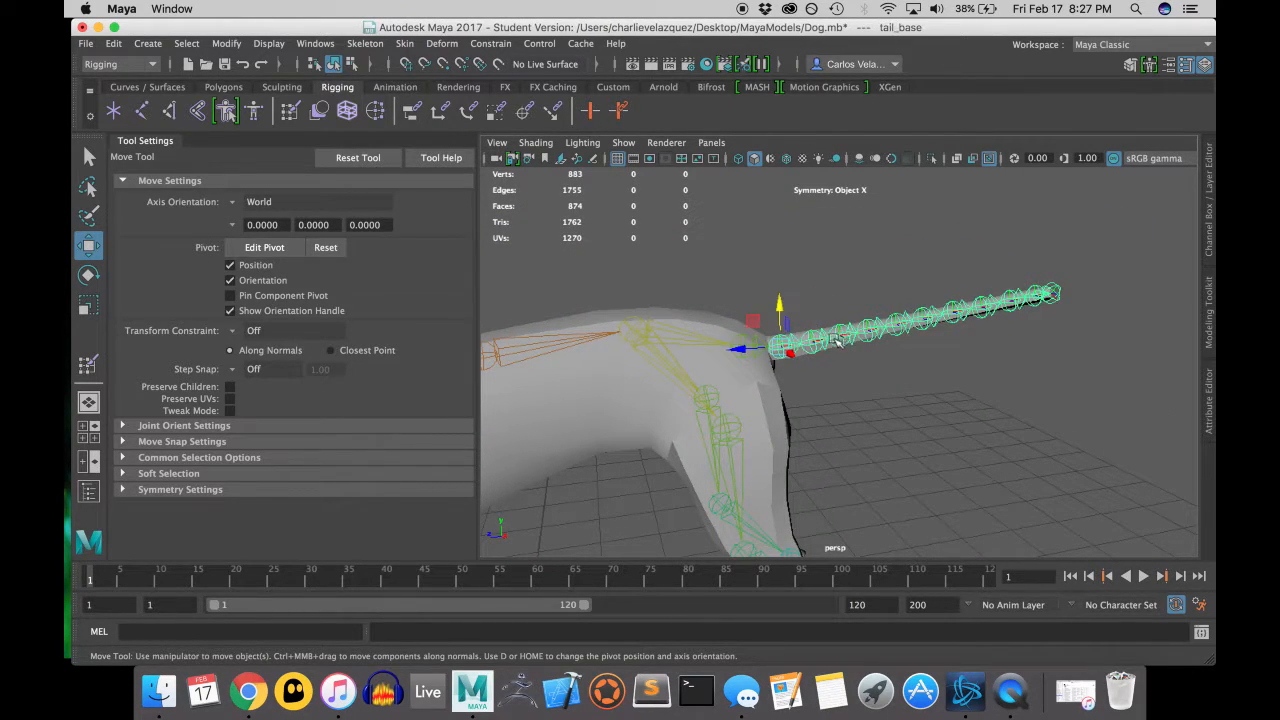
{"action": "left_click_drag", "start_coordinate": [780, 345], "coordinate": [795, 370]}
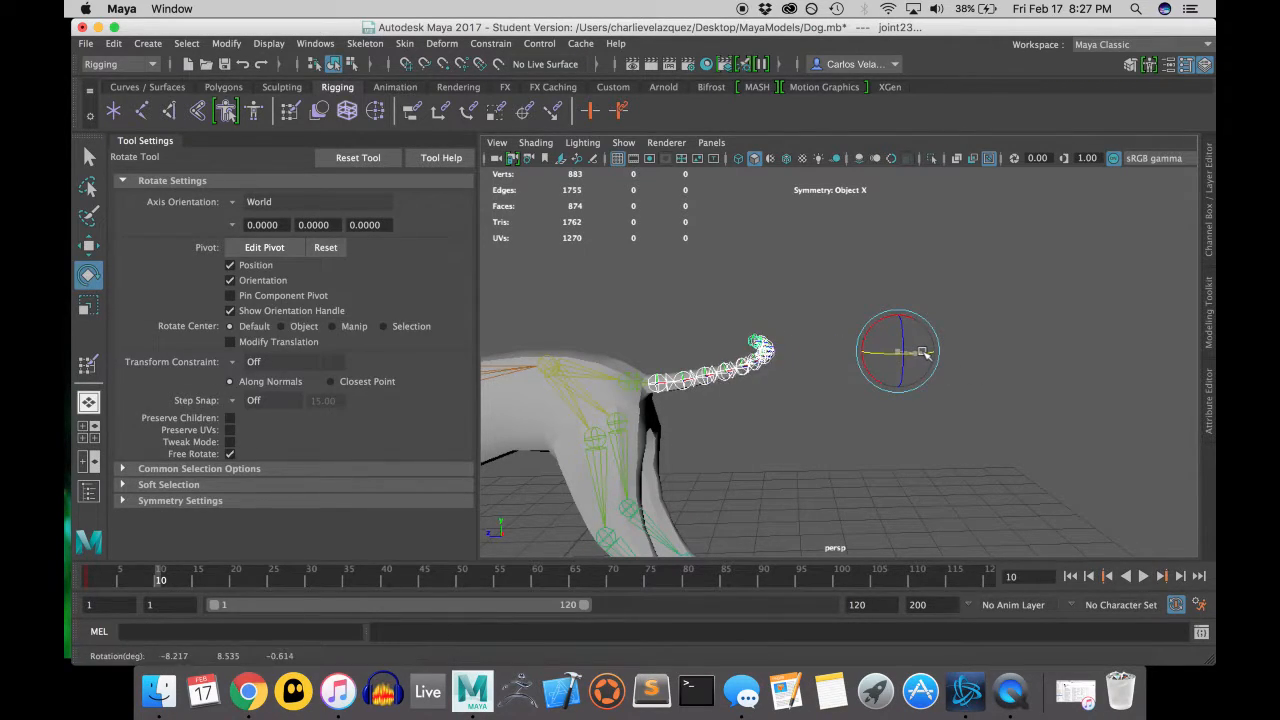
{"action": "left_click", "coordinate": [236, 578]}
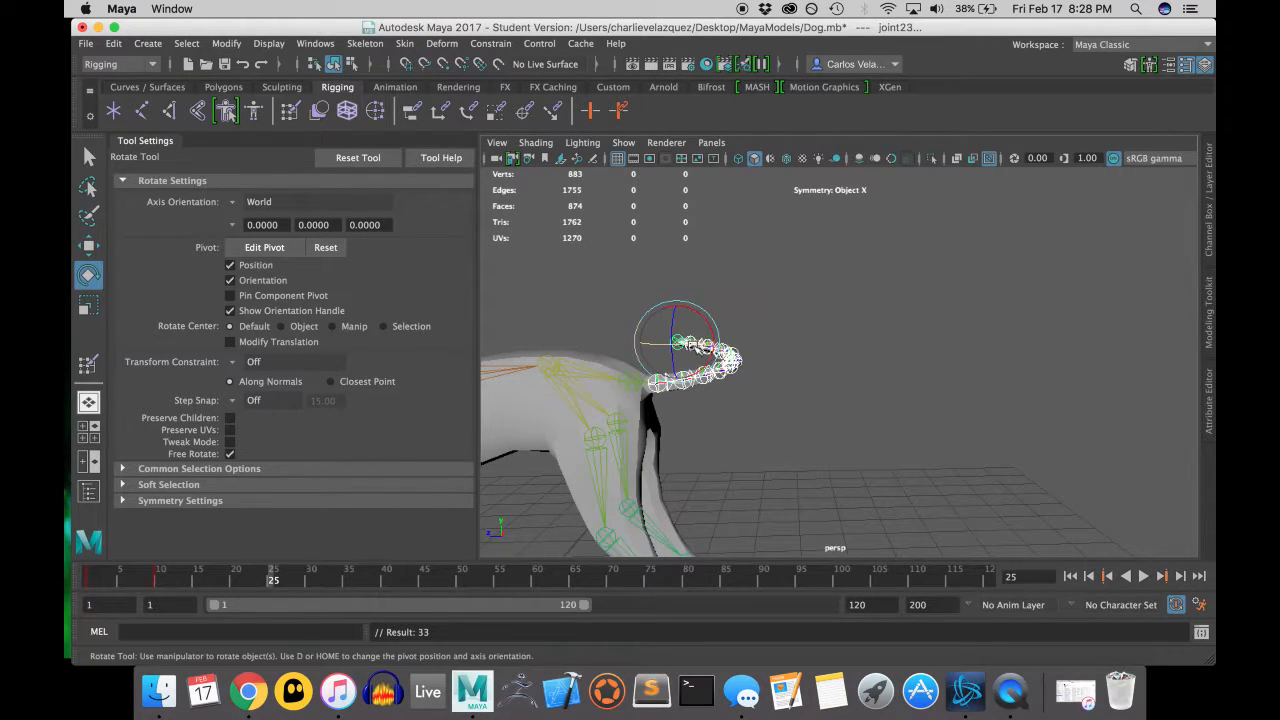
{"action": "left_click_drag", "start_coordinate": [680, 345], "coordinate": [645, 375]}
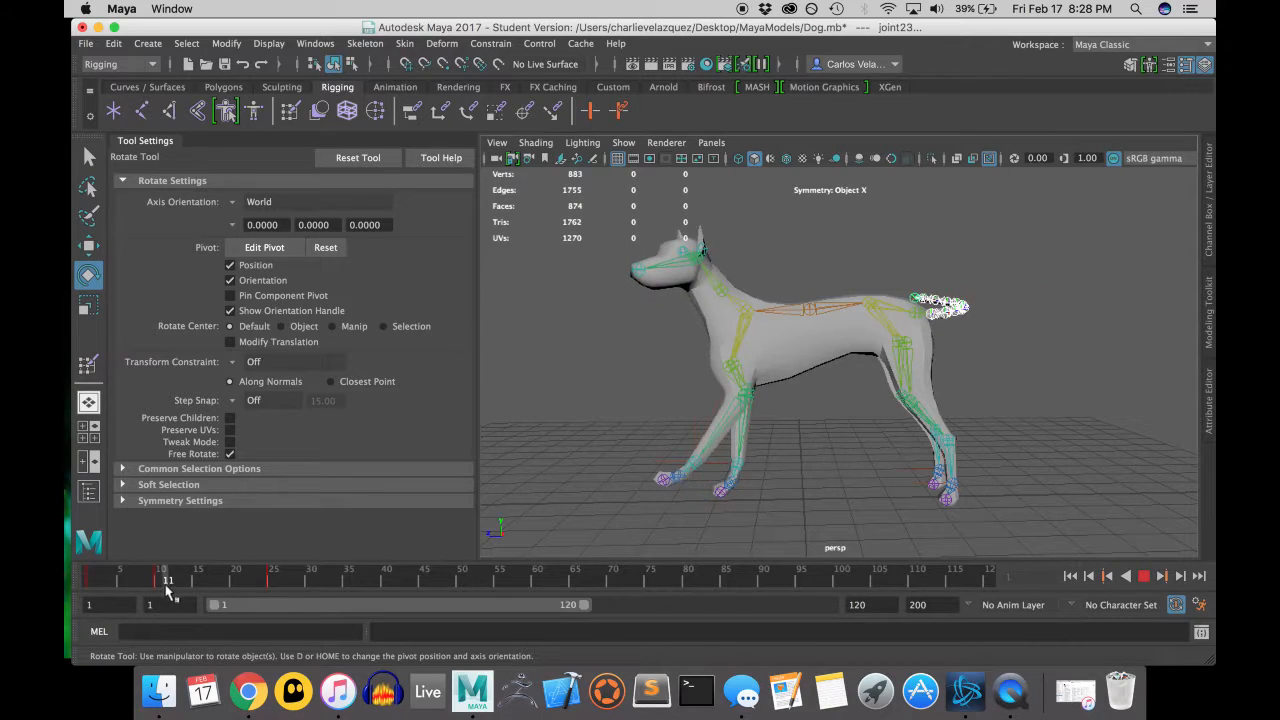
{"action": "left_click_drag", "start_coordinate": [168, 580], "coordinate": [221, 580]}
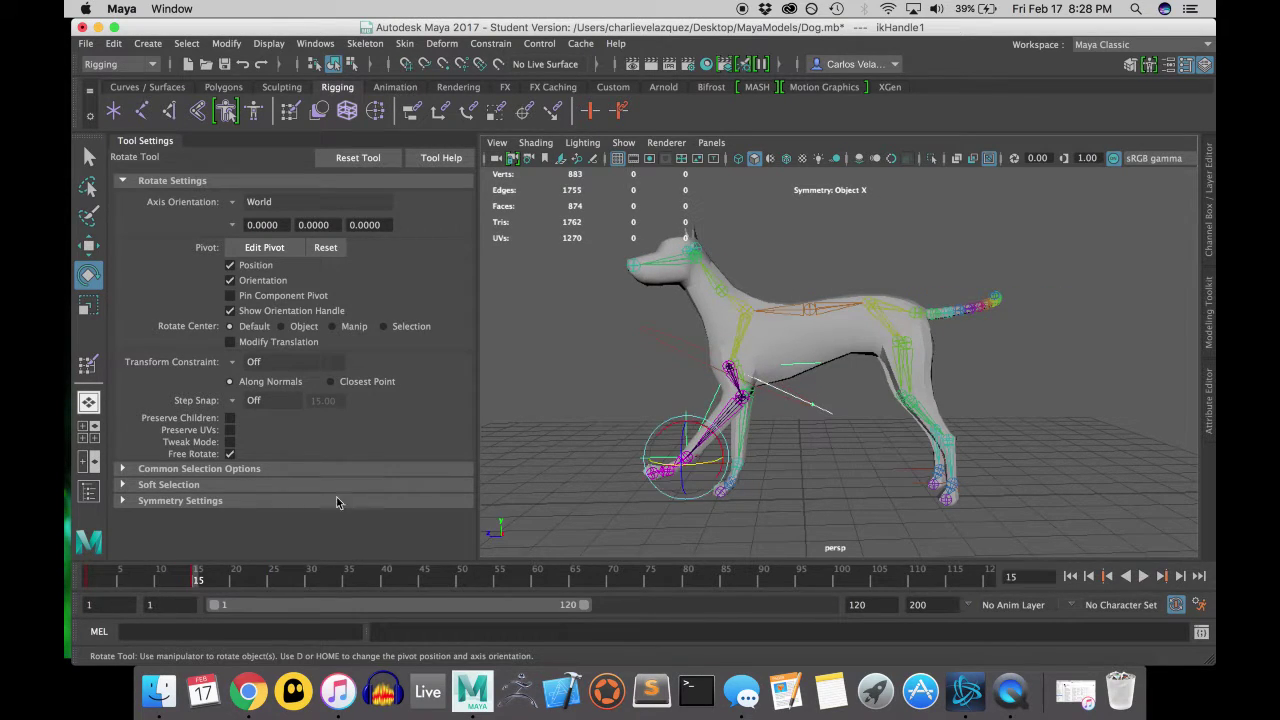
- Key ikHandle1 lifting and planting the front paw at frame 15, then scrub the step
{"action": "left_click", "coordinate": [88, 246]}
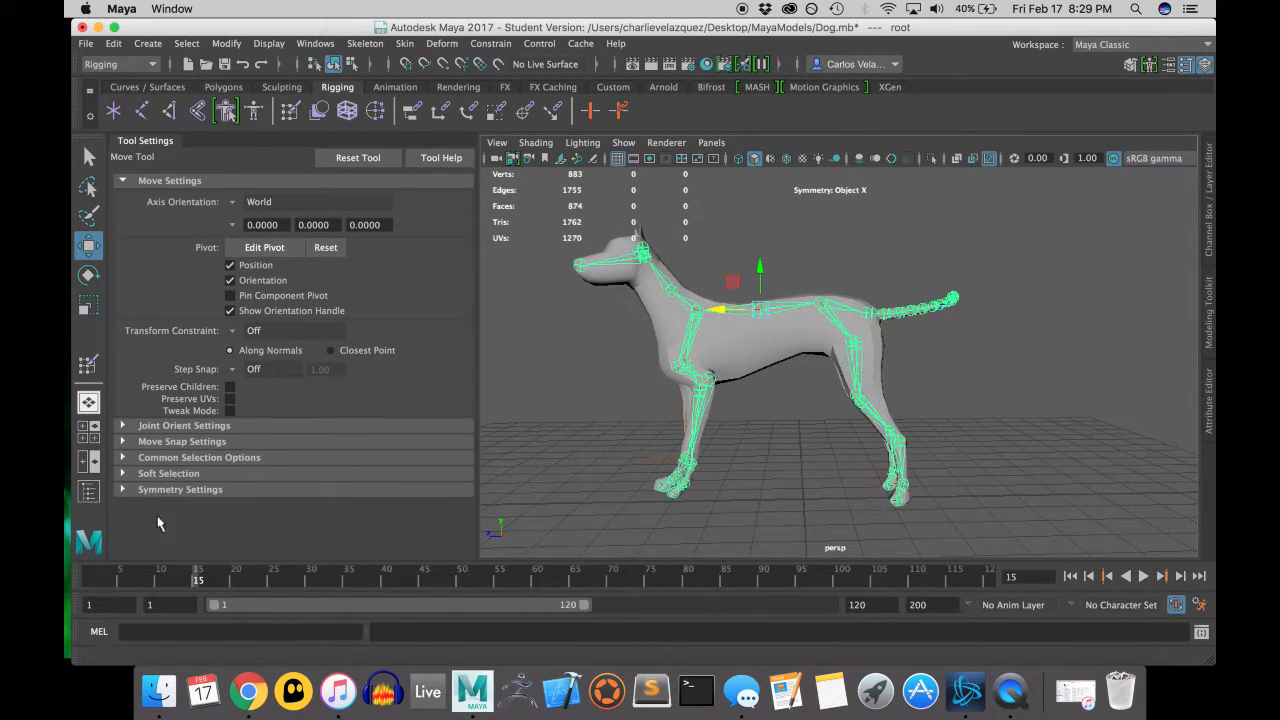
{"action": "left_click", "coordinate": [1144, 576]}
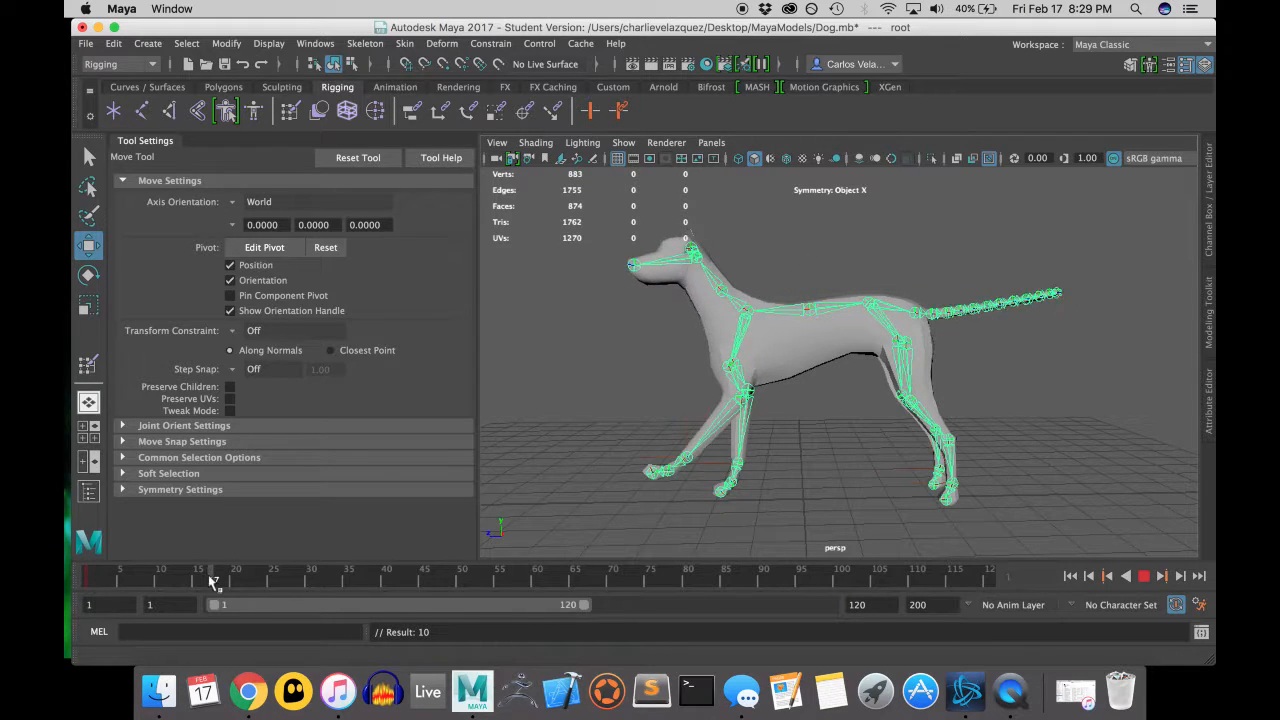
{"action": "left_click_drag", "start_coordinate": [700, 290], "coordinate": [730, 300]}
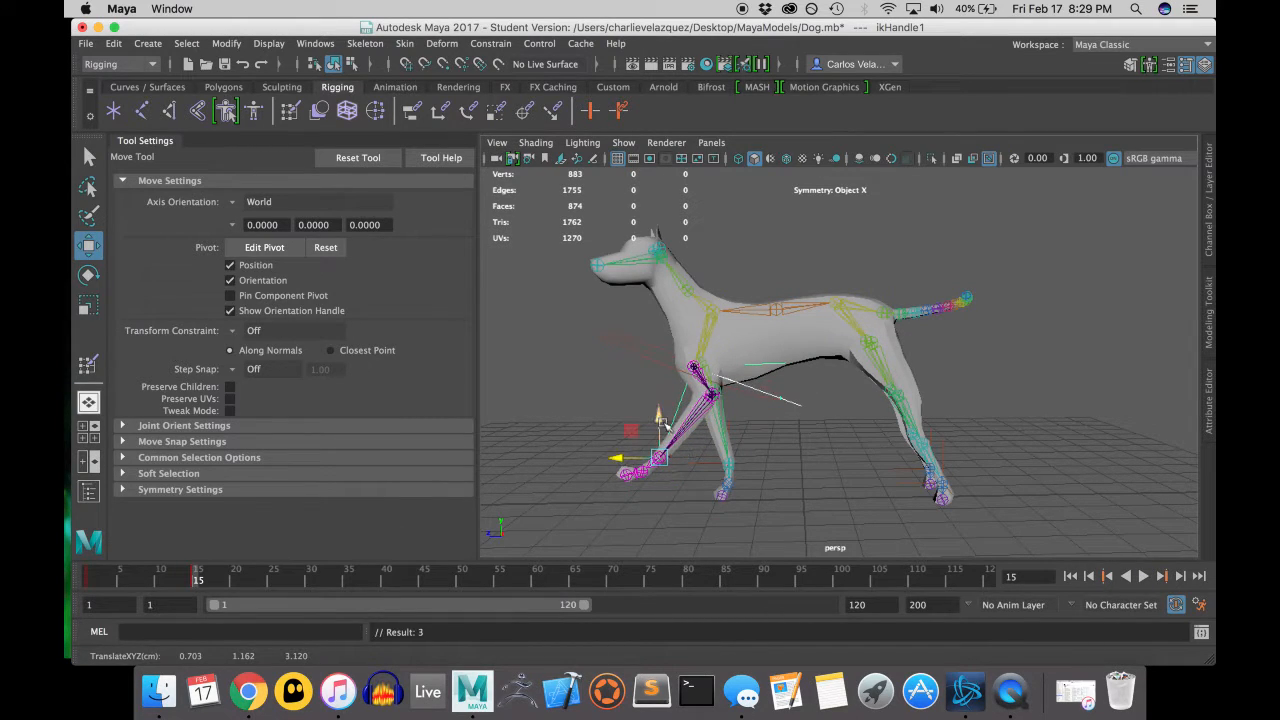
{"action": "left_click_drag", "start_coordinate": [655, 455], "coordinate": [645, 472]}
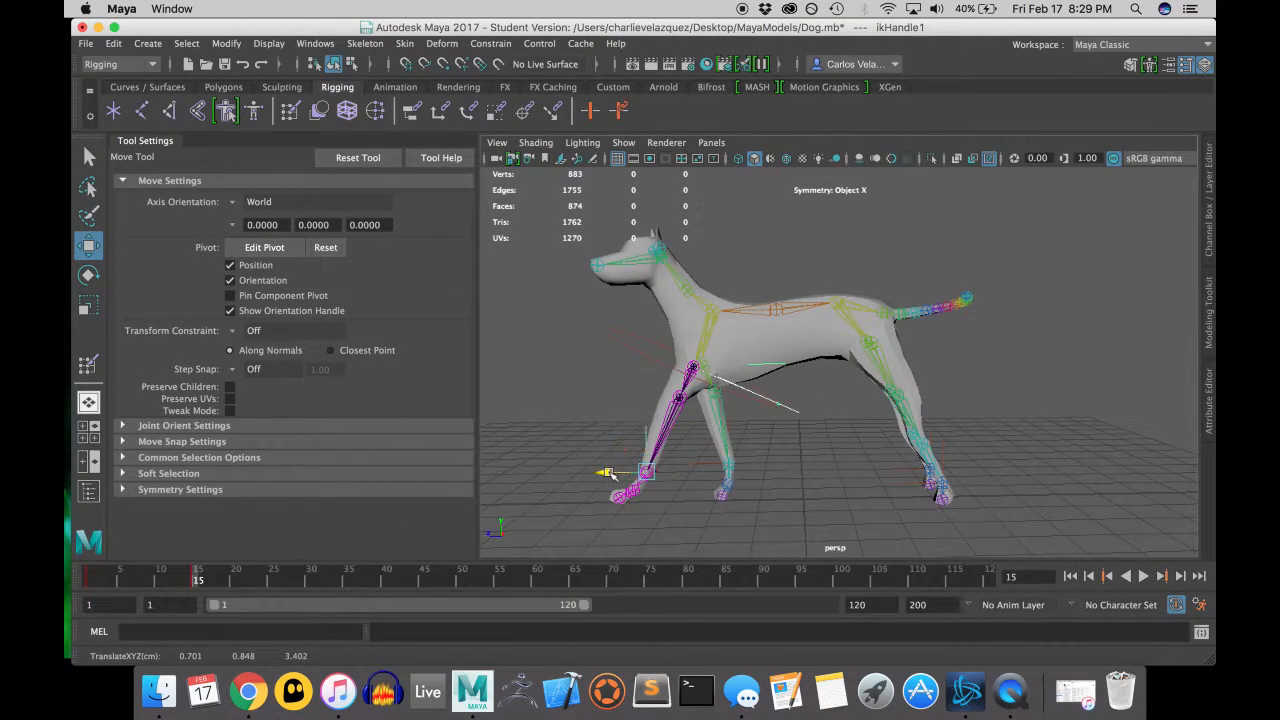
{"action": "left_click_drag", "start_coordinate": [610, 472], "coordinate": [665, 470]}
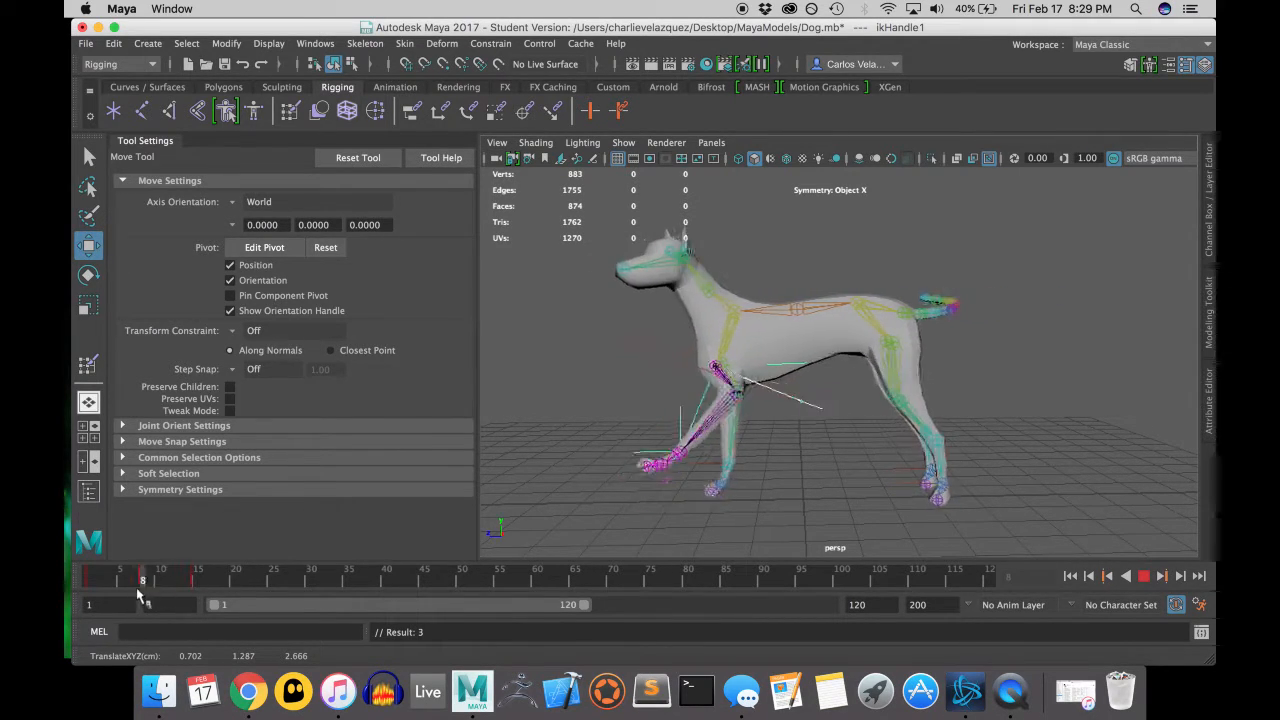
{"action": "left_click_drag", "start_coordinate": [143, 580], "coordinate": [228, 580]}
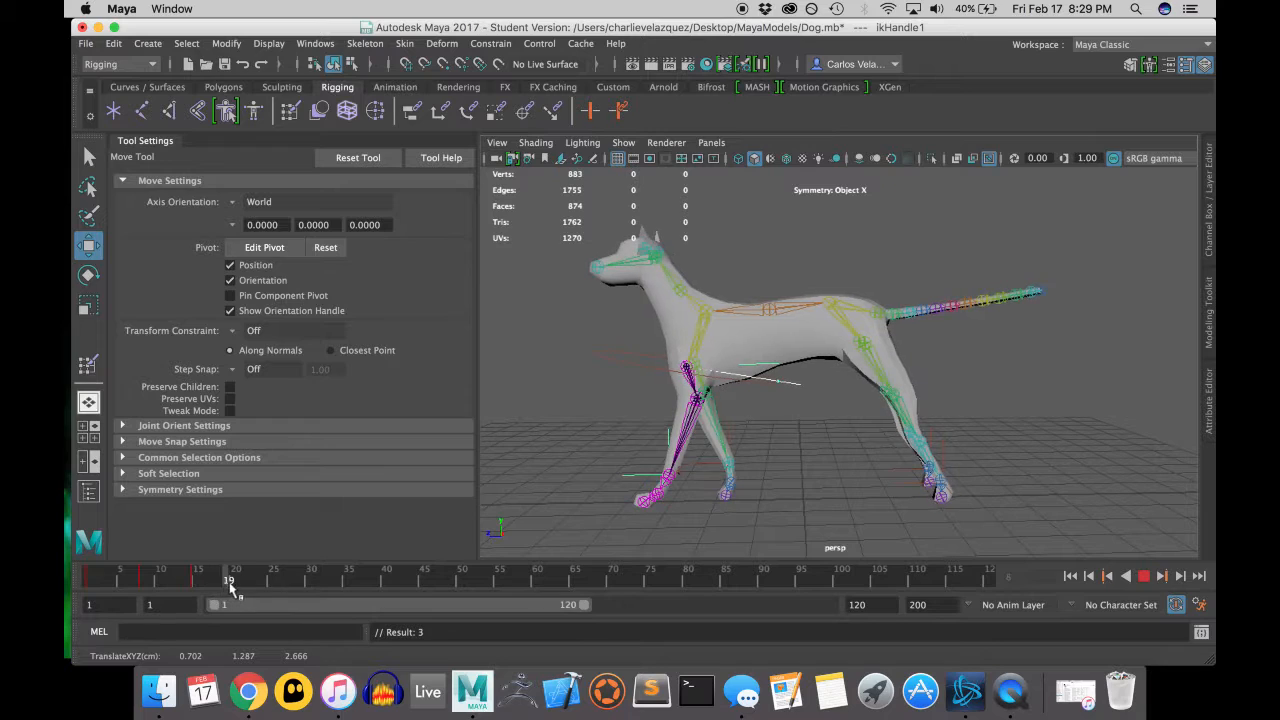
{"action": "left_click_drag", "start_coordinate": [229, 575], "coordinate": [147, 575]}
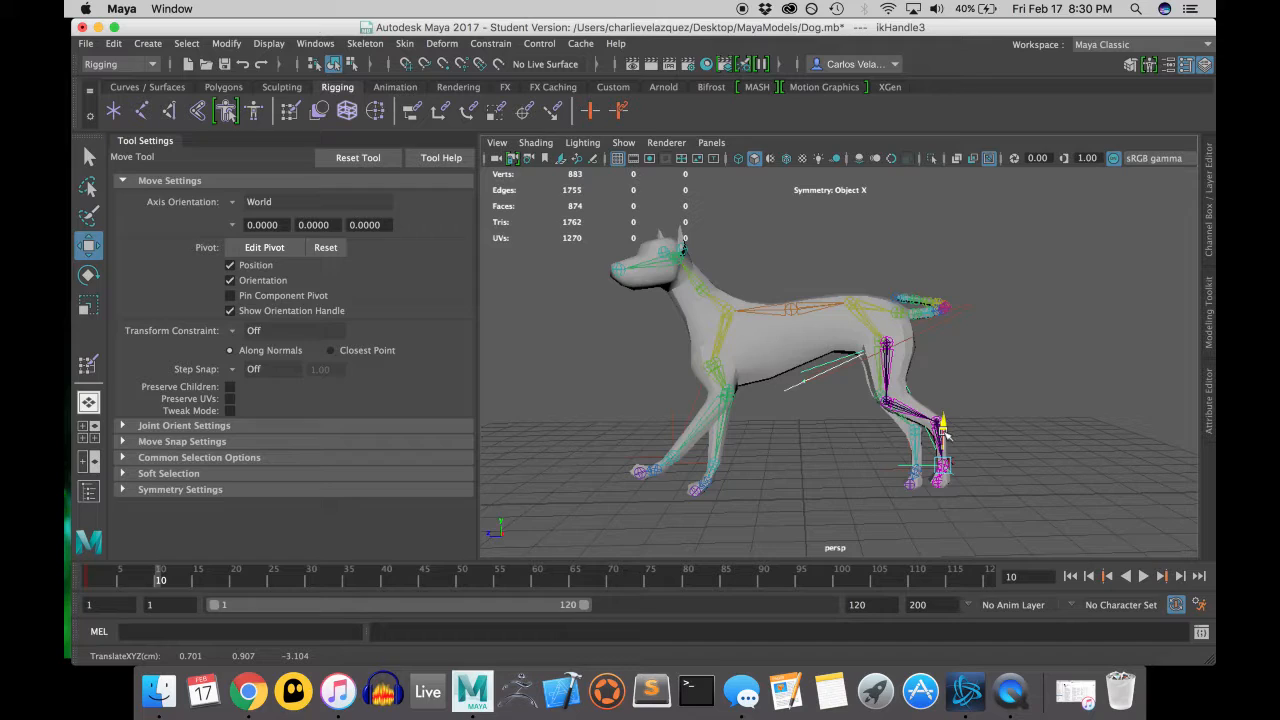
- Pose the back leg with ikHandle3 at frame 20 and the other front leg with ikHandle2 at frame 25
{"action": "left_click", "coordinate": [205, 583]}
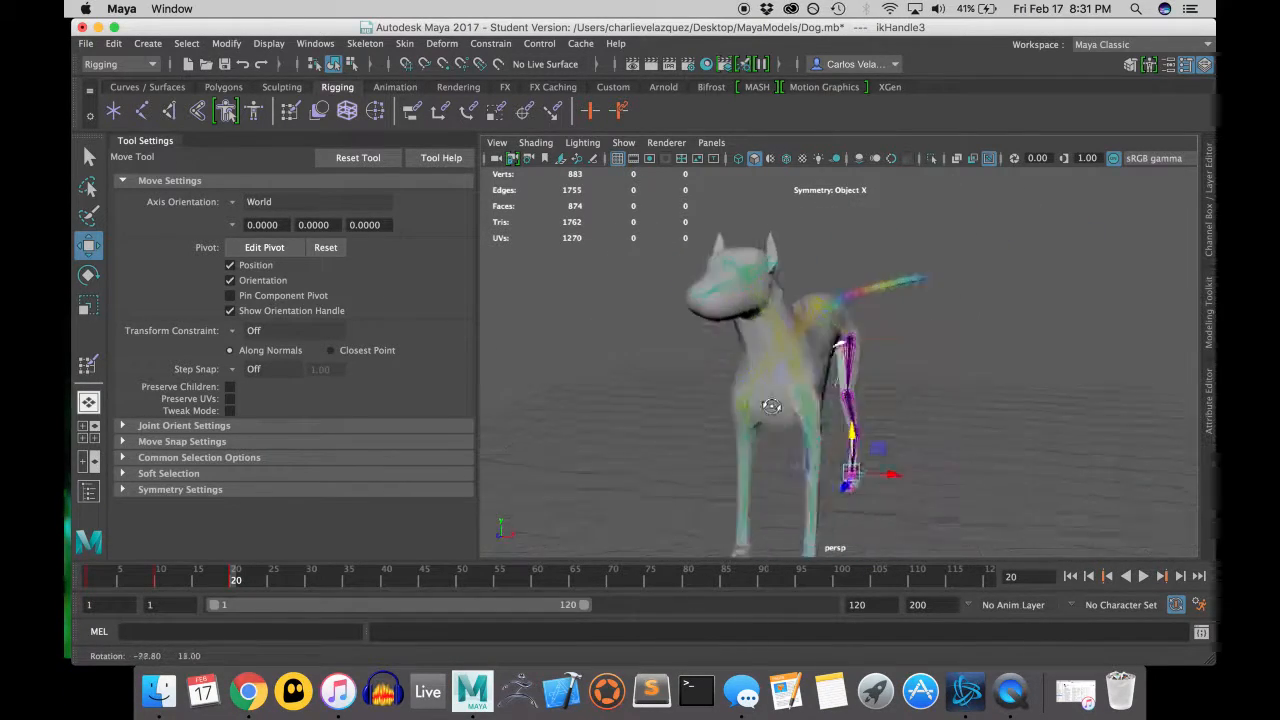
{"action": "left_click_drag", "start_coordinate": [770, 400], "coordinate": [960, 400]}
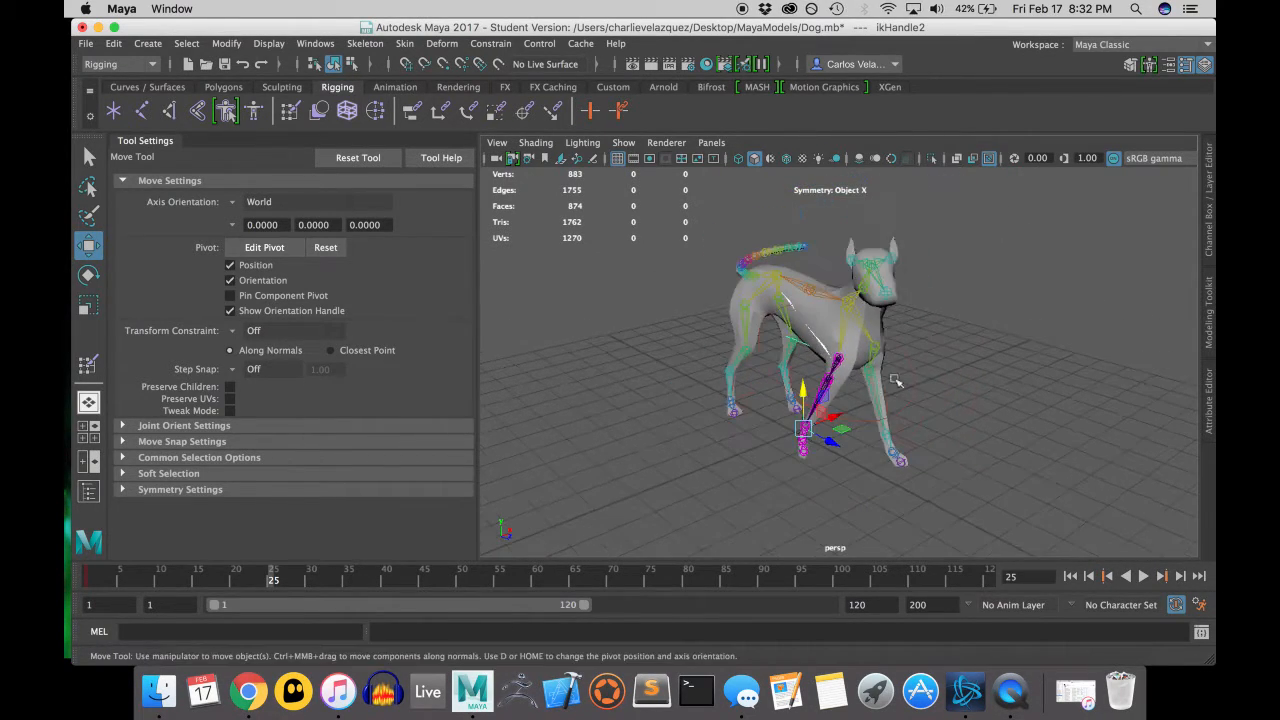
{"action": "left_click_drag", "start_coordinate": [895, 380], "coordinate": [960, 395]}
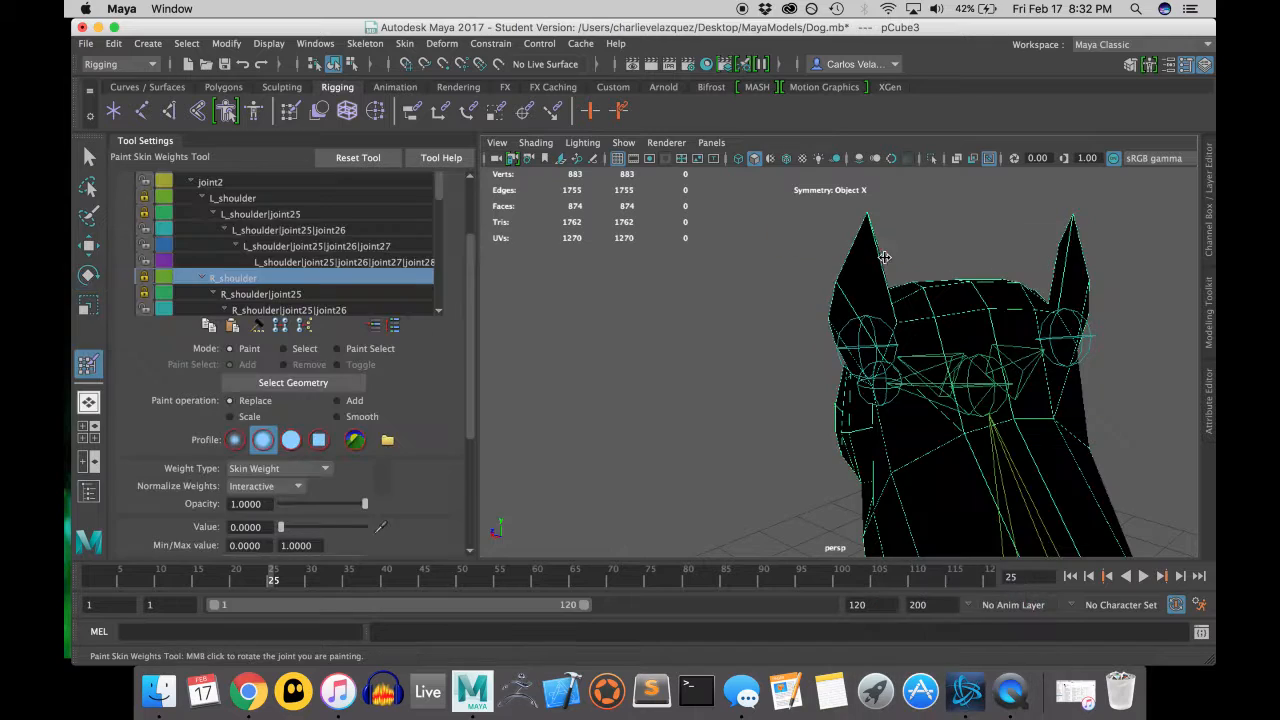
- Paint L_ear weights onto the left ear at value 1, softening its base at 0.5
{"action": "left_click", "coordinate": [243, 261]}
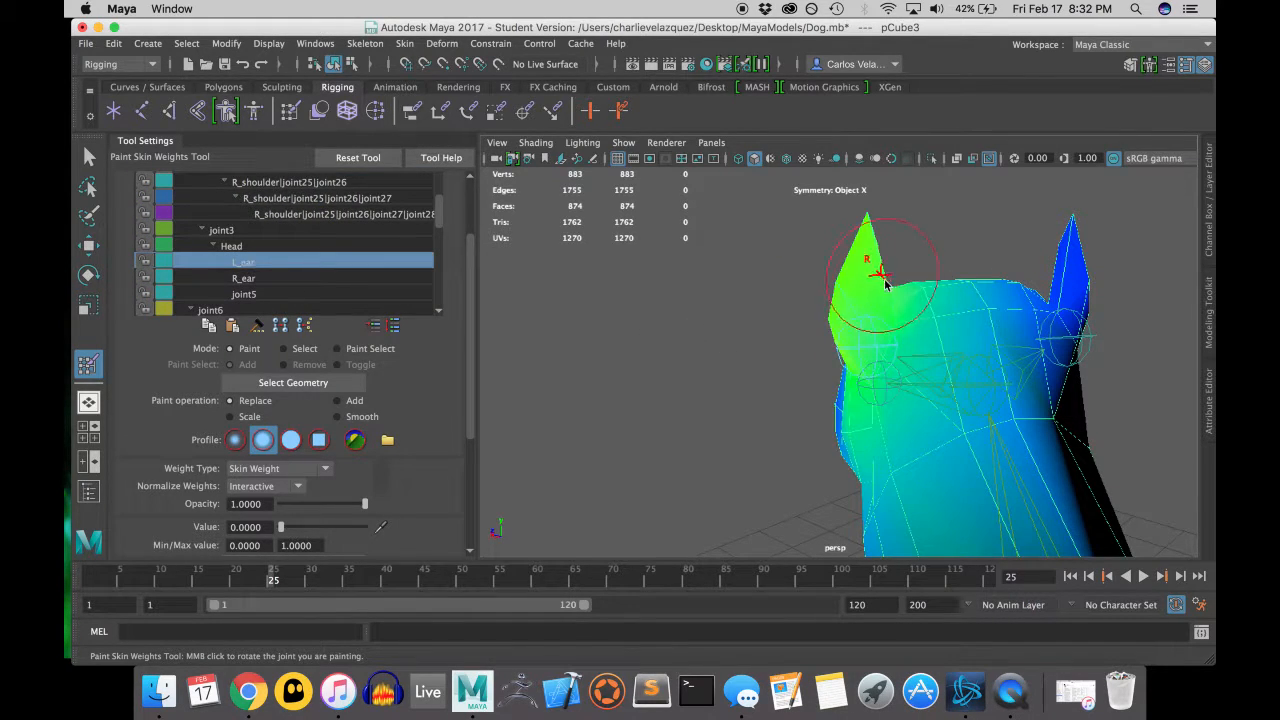
{"action": "left_click_drag", "start_coordinate": [885, 285], "coordinate": [855, 452]}
{"action": "type", "text": "0.5000"}
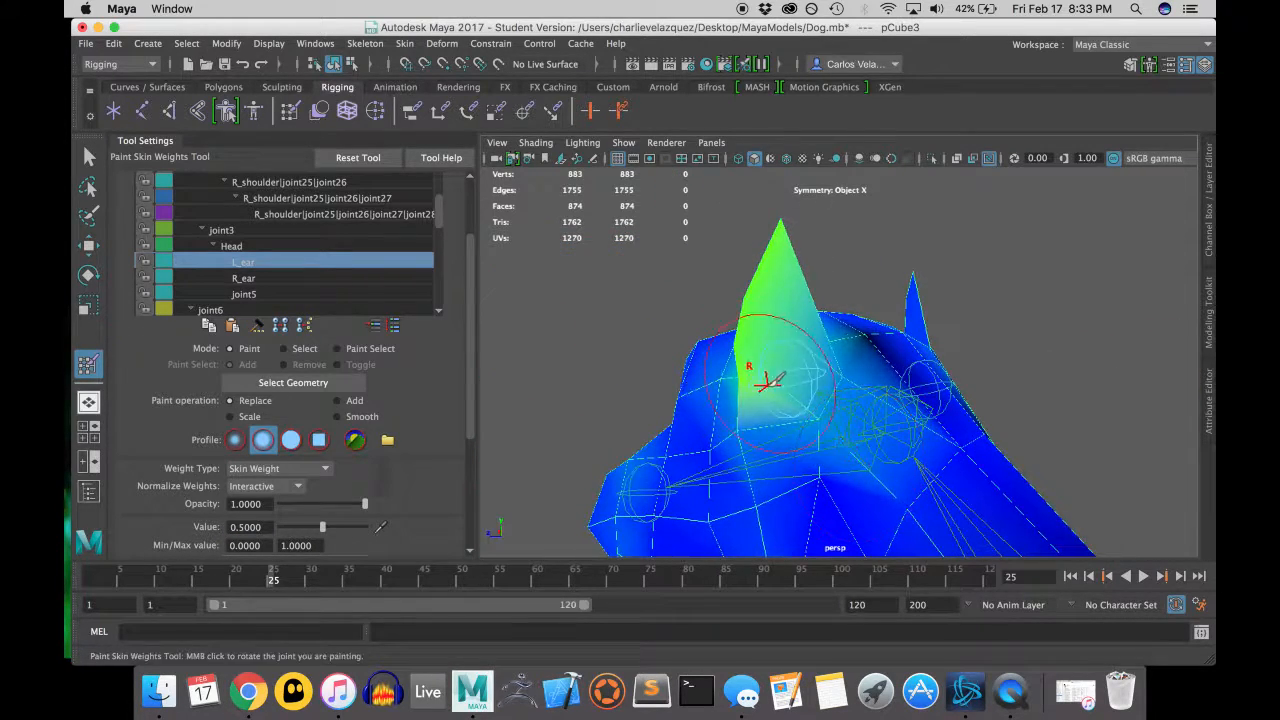
{"action": "left_click_drag", "start_coordinate": [780, 380], "coordinate": [965, 374]}
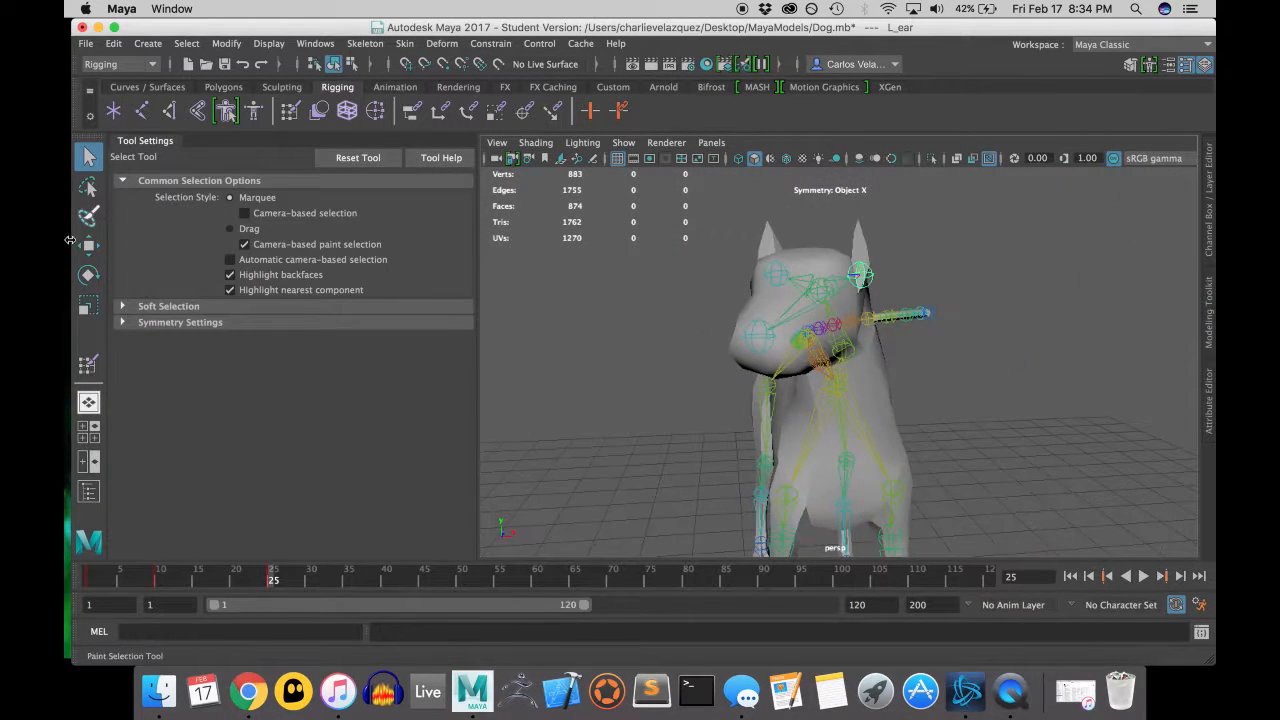
{"action": "left_click", "coordinate": [88, 275]}
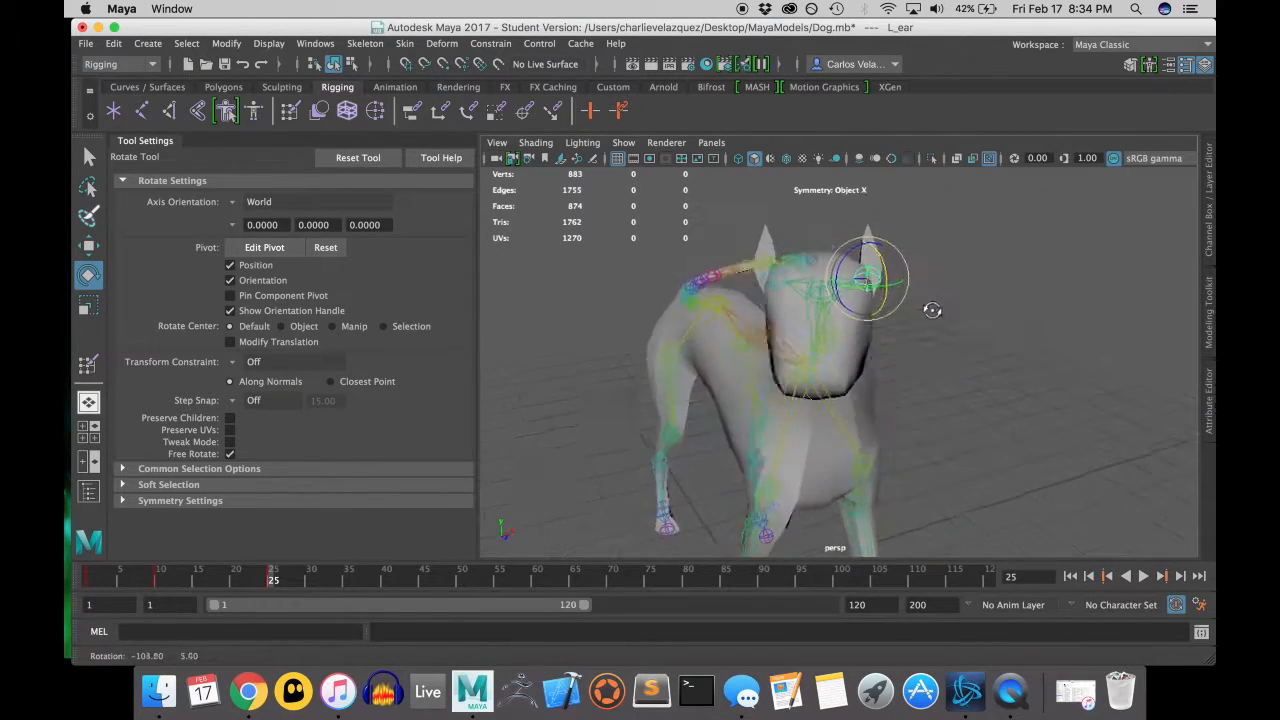
{"action": "left_click_drag", "start_coordinate": [870, 280], "coordinate": [865, 420]}
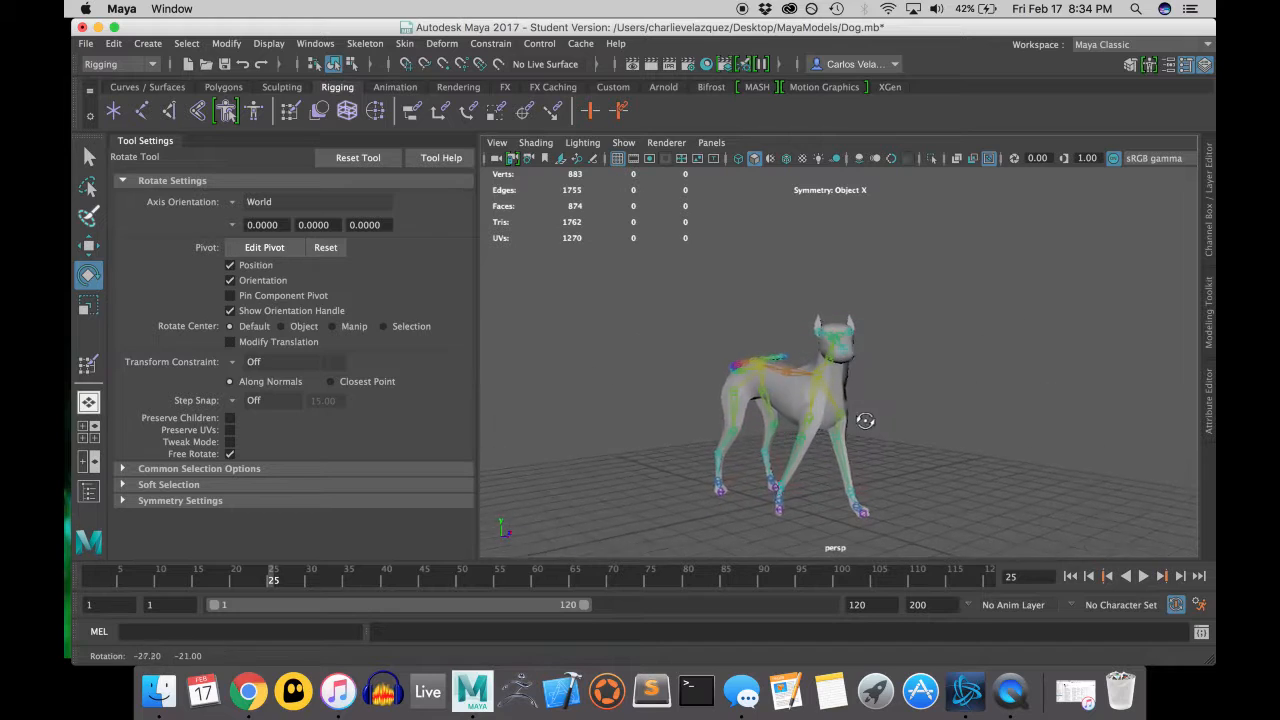
{"action": "left_click_drag", "start_coordinate": [863, 420], "coordinate": [863, 383]}
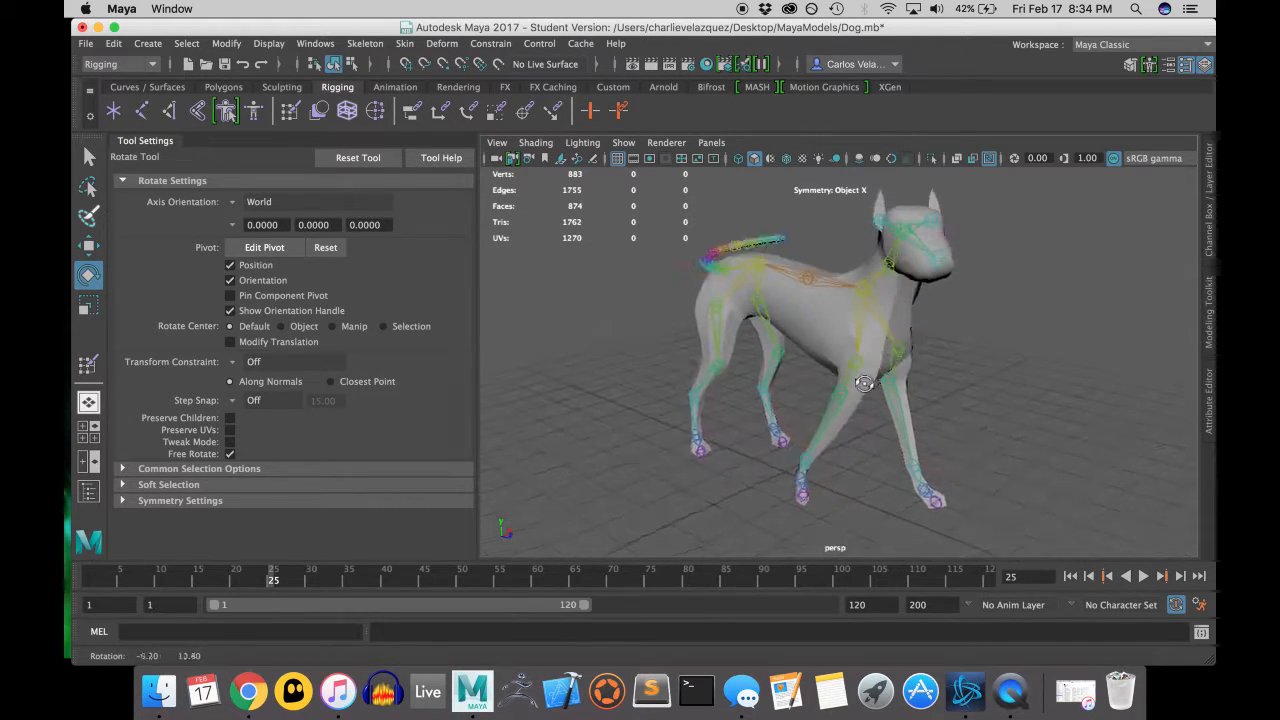